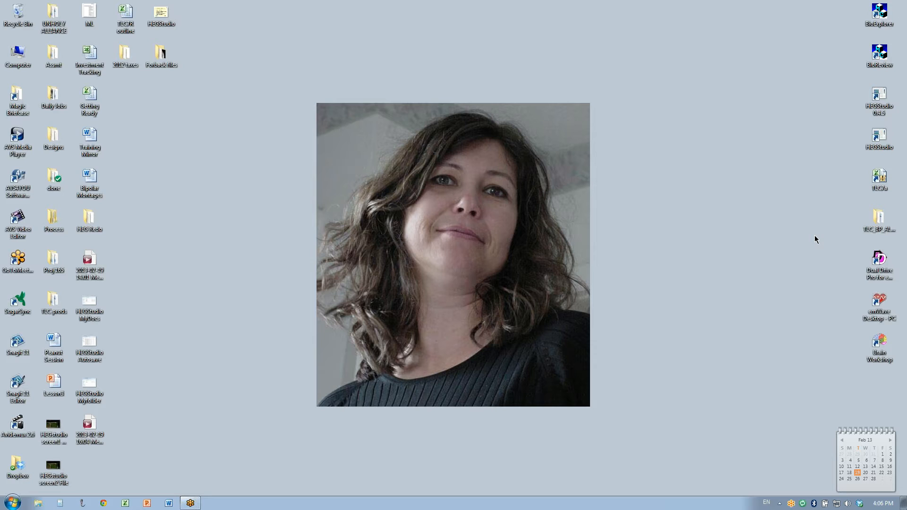
pyautogui.moveTo(838, 205)
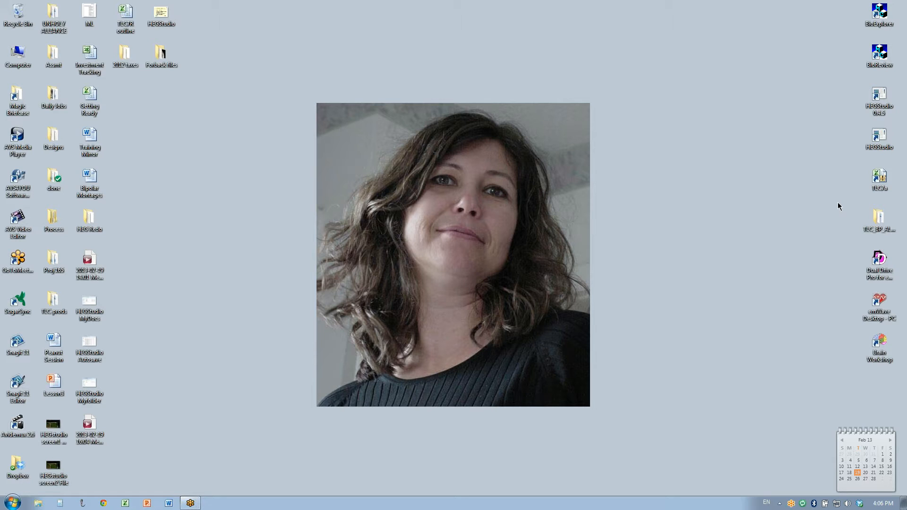
# Launch HEGStudio 0.4 from its desktop icon.
pyautogui.click(879, 135)
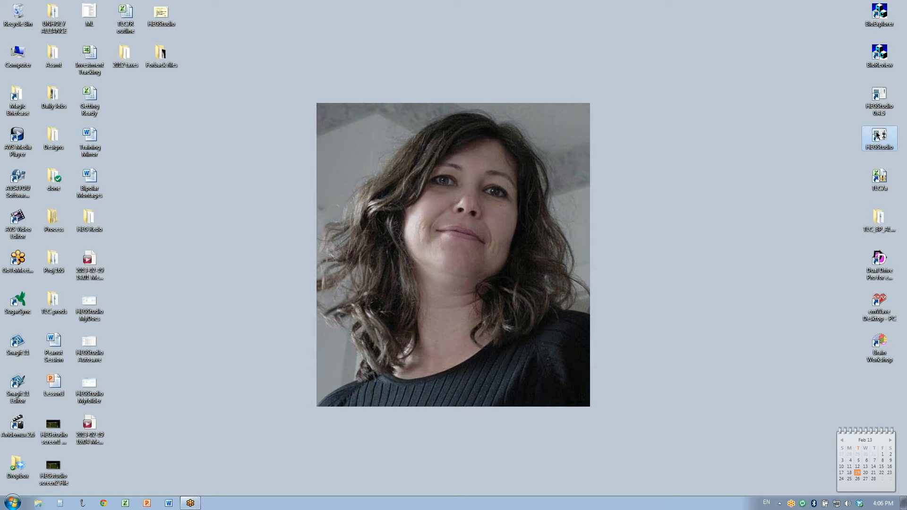
pyautogui.doubleClick(879, 135)
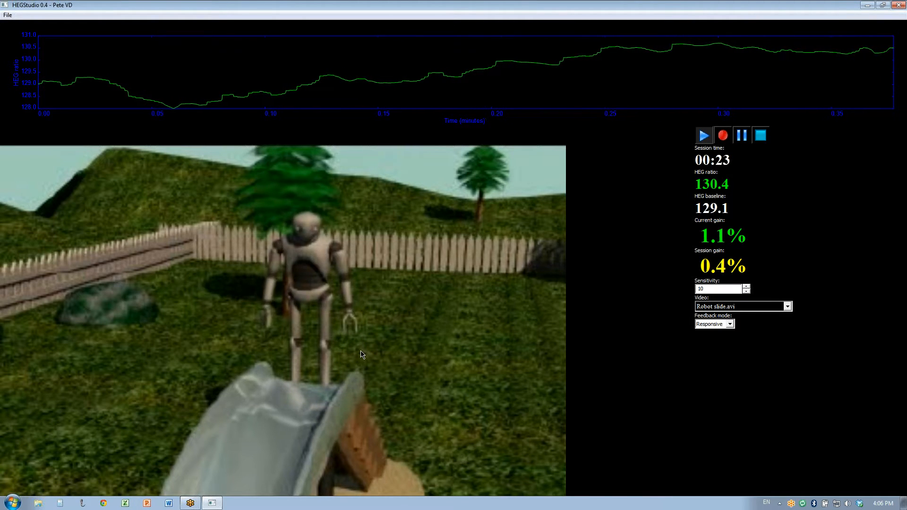
pyautogui.moveTo(618, 356)
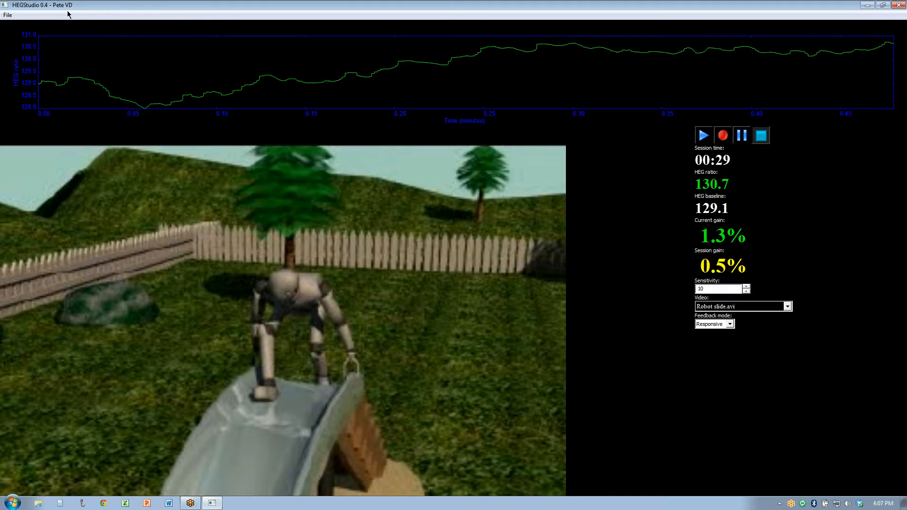
pyautogui.moveTo(42, 12)
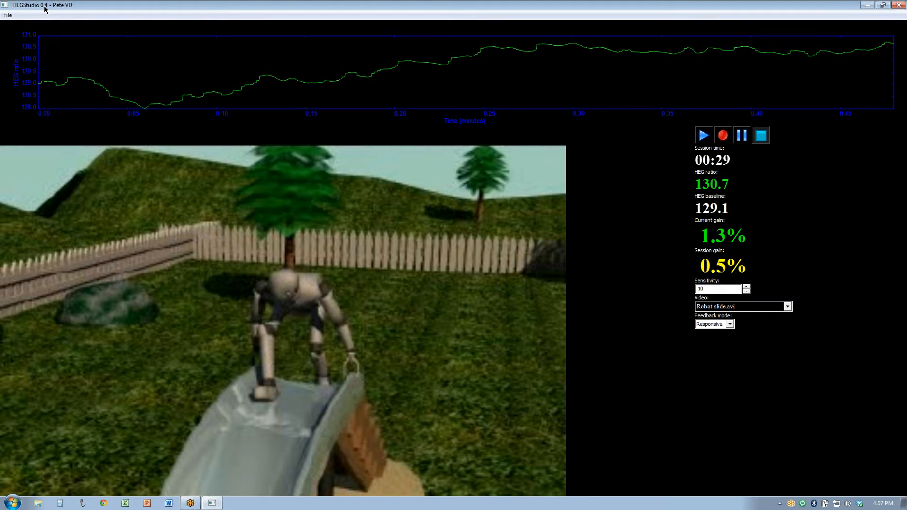
pyautogui.moveTo(76, 17)
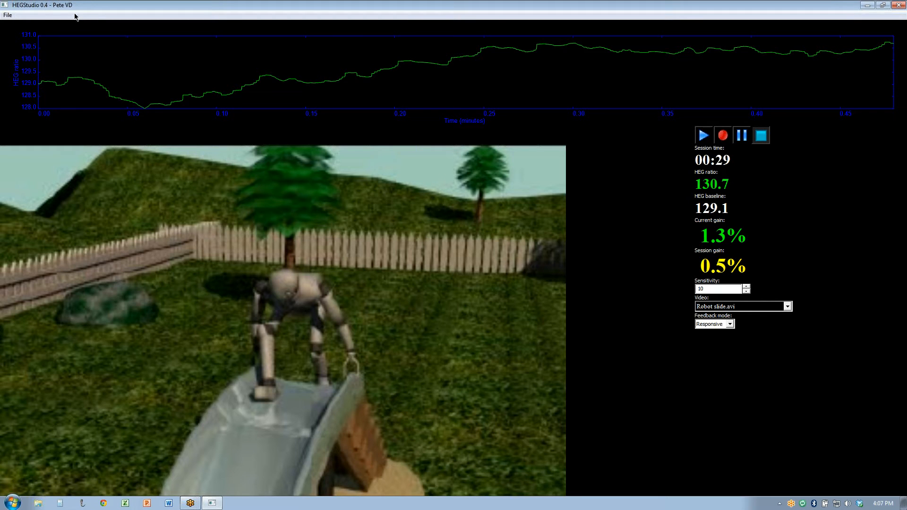
pyautogui.moveTo(18, 23)
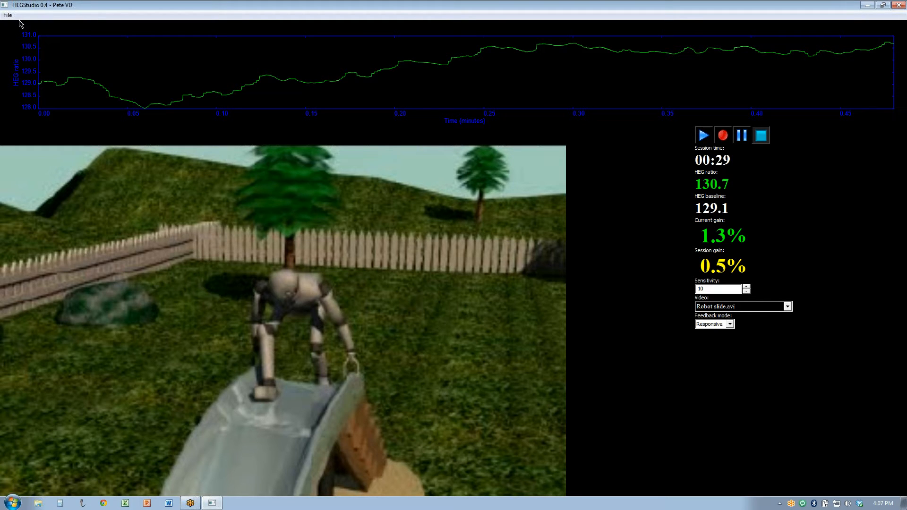
pyautogui.click(6, 15)
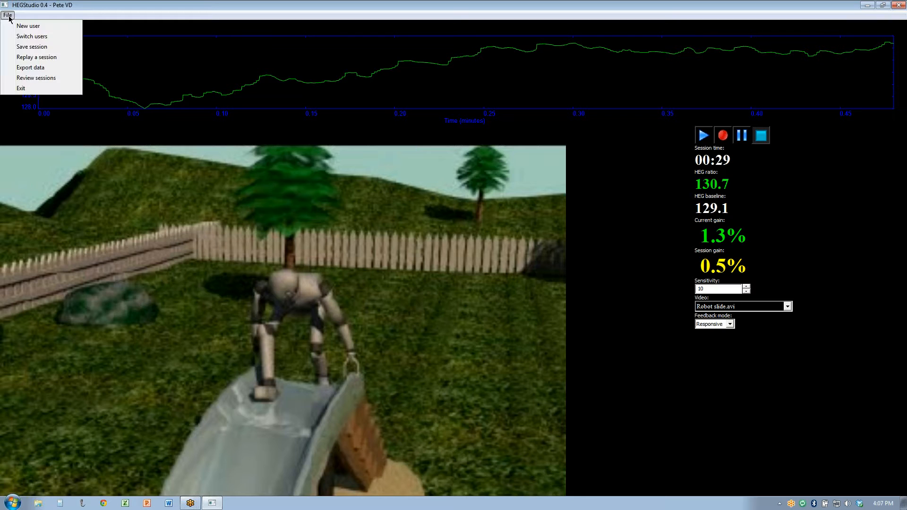
pyautogui.moveTo(28, 27)
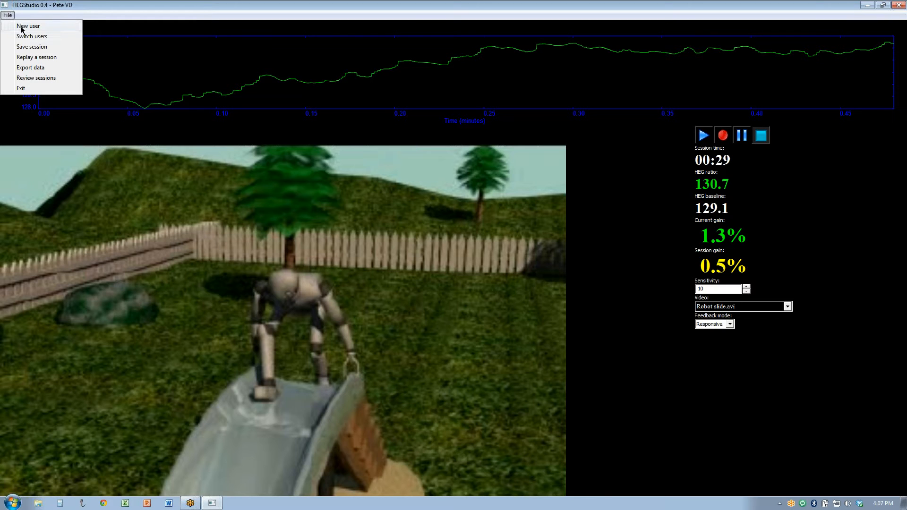
pyautogui.click(26, 26)
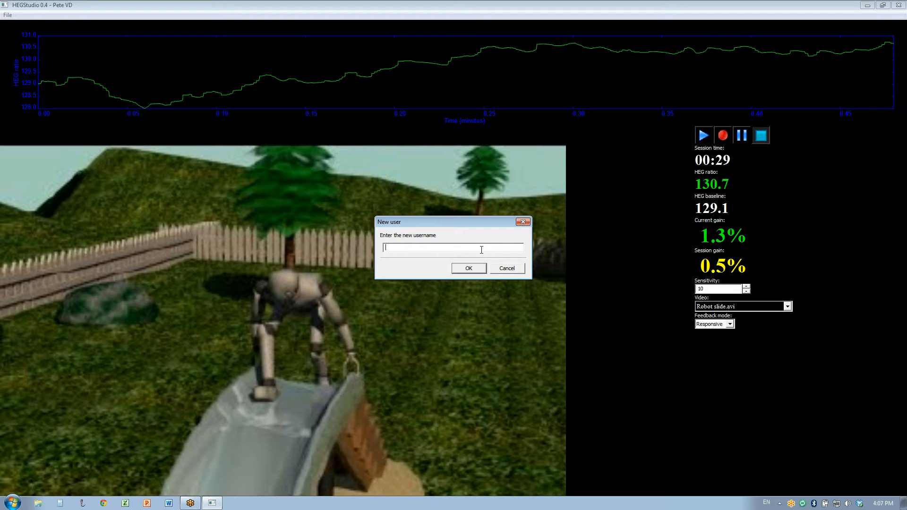
pyautogui.click(507, 269)
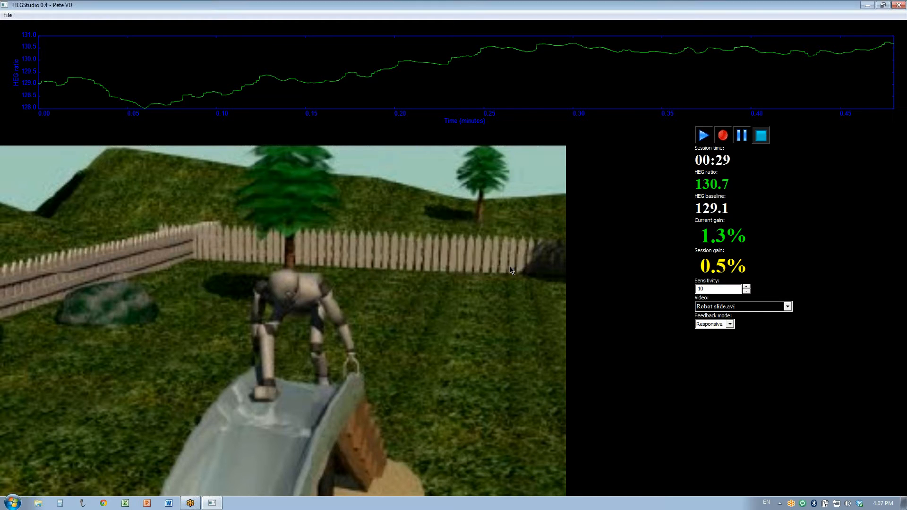
pyautogui.click(6, 17)
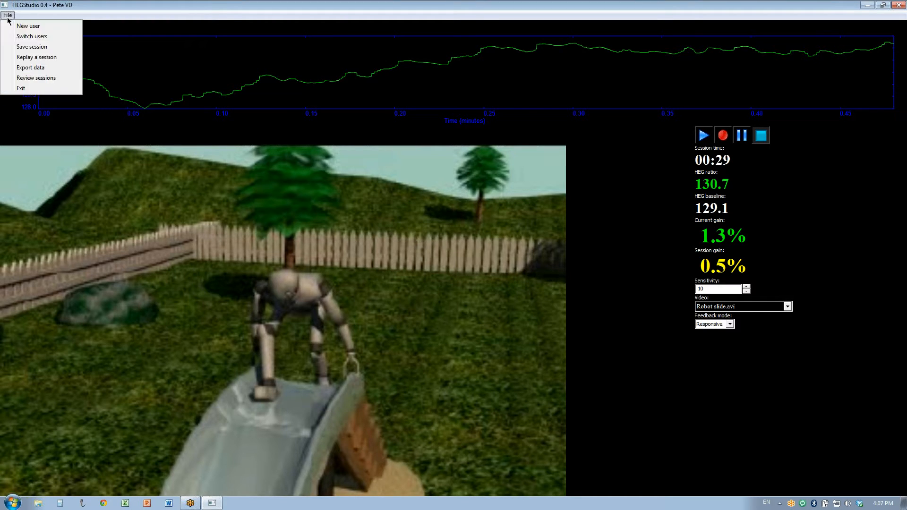
pyautogui.moveTo(30, 36)
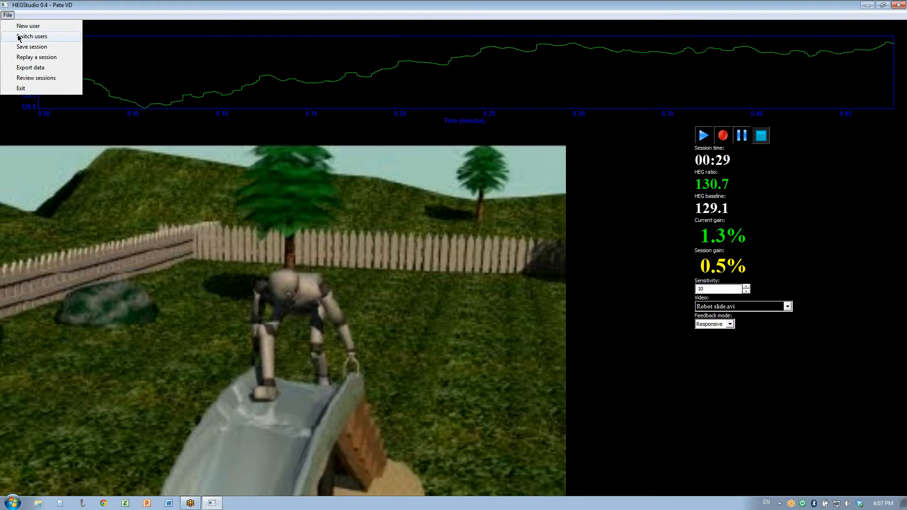
pyautogui.click(32, 36)
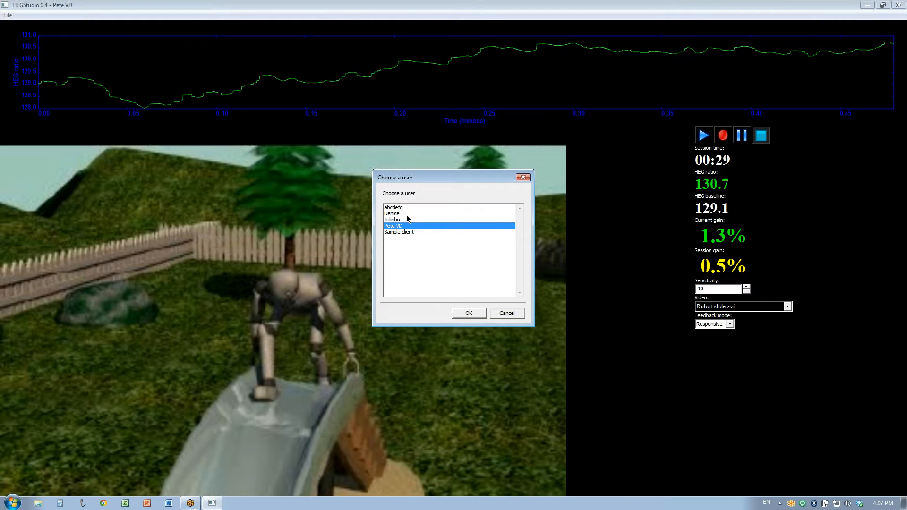
pyautogui.moveTo(400, 235)
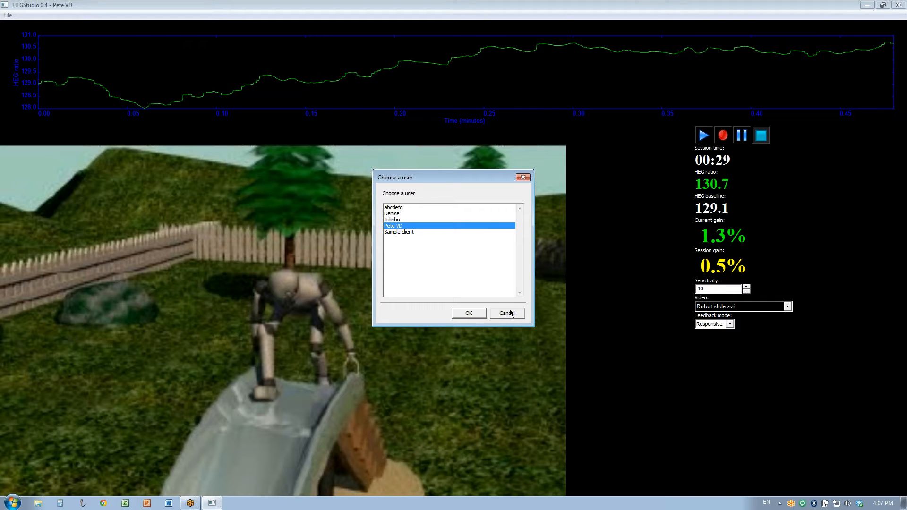
pyautogui.click(506, 313)
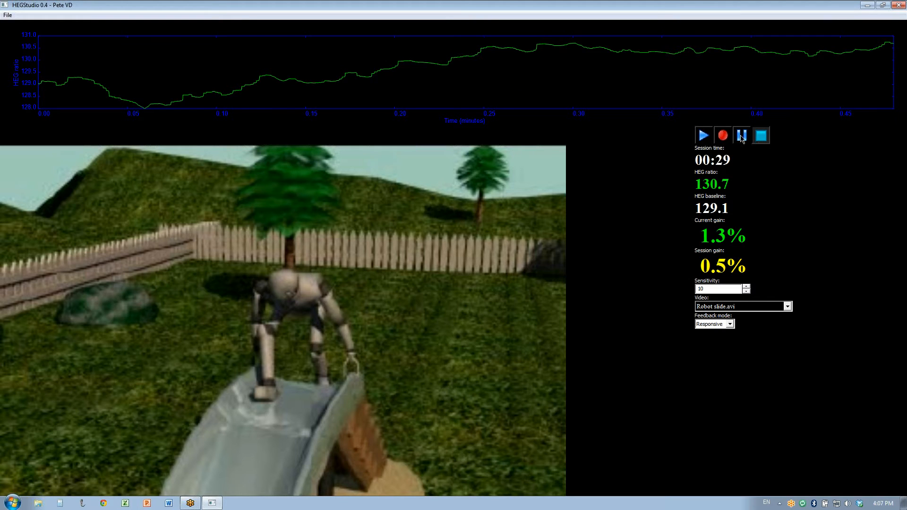
# Choose Rube Goldberg mousetrap.avi from the feedback video list.
pyautogui.click(741, 135)
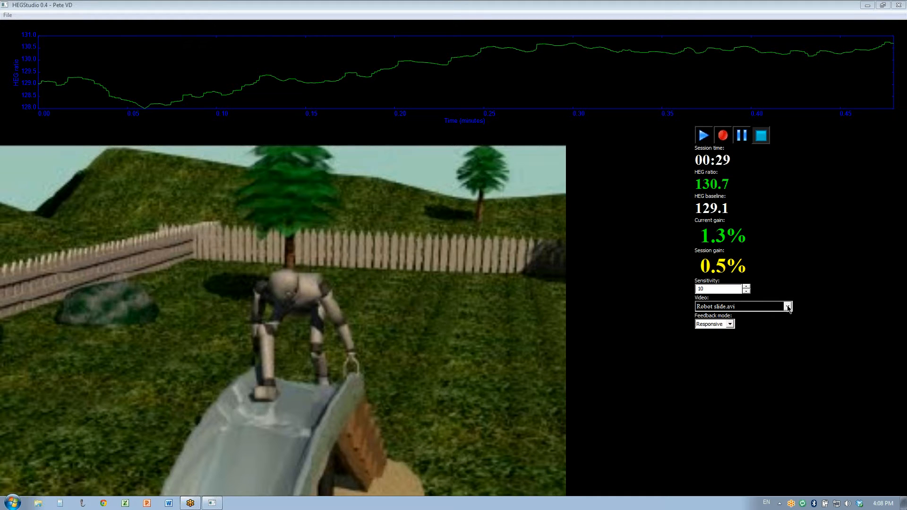
pyautogui.click(787, 306)
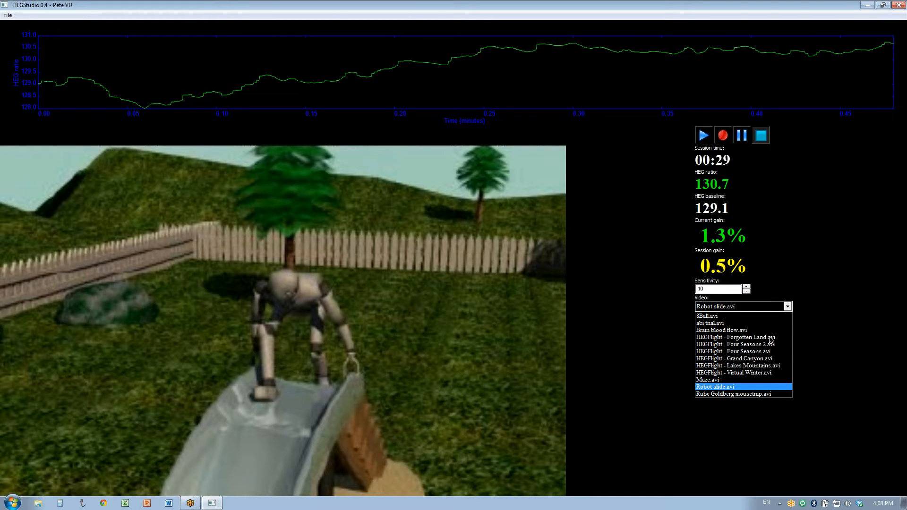
pyautogui.click(733, 394)
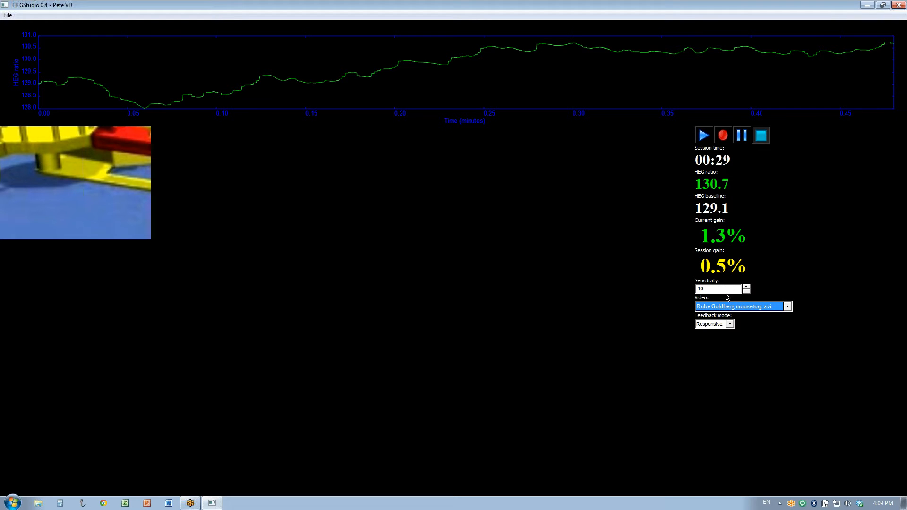
pyautogui.moveTo(341, 247)
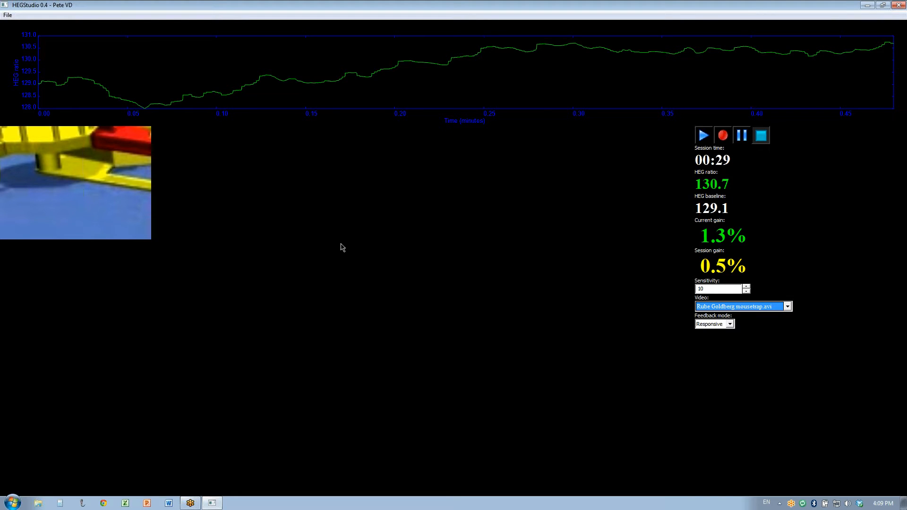
pyautogui.moveTo(454, 178)
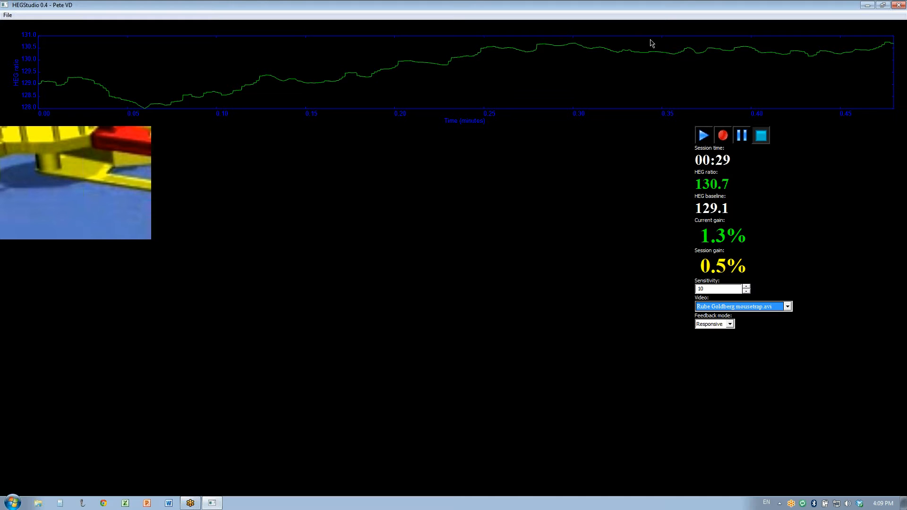
pyautogui.moveTo(727, 279)
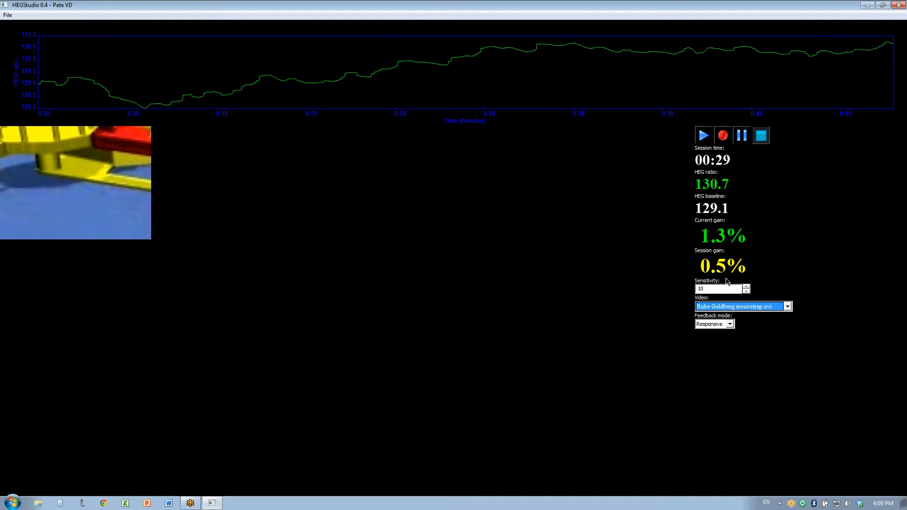
# Pick Smooth from the feedback mode list, then reopen the mode list.
pyautogui.click(729, 324)
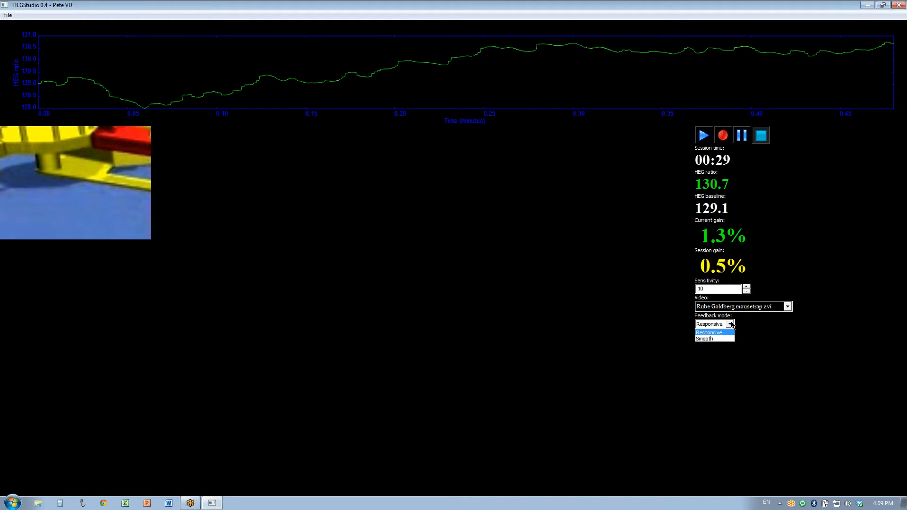
pyautogui.click(704, 339)
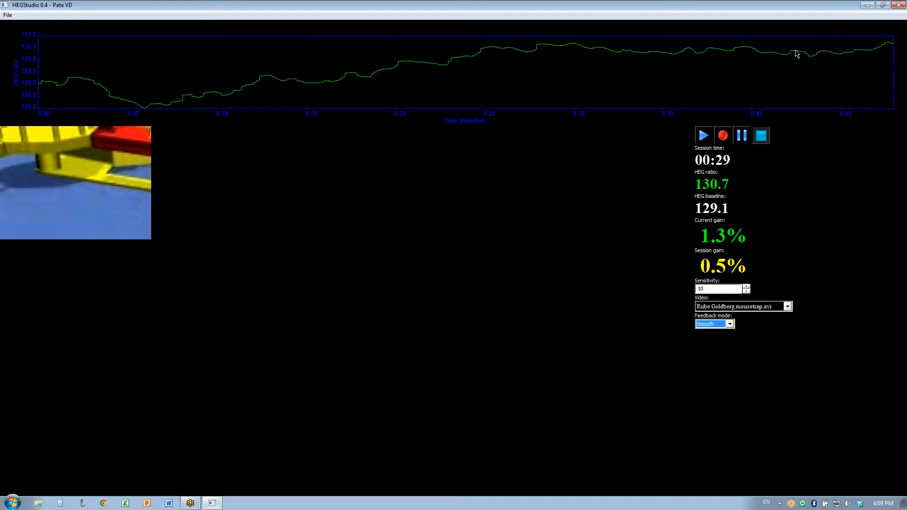
pyautogui.moveTo(811, 66)
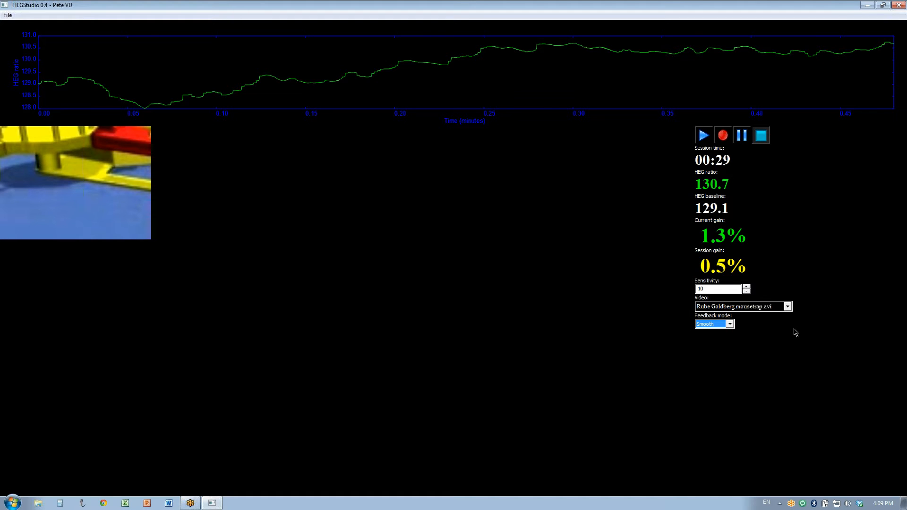
pyautogui.click(728, 323)
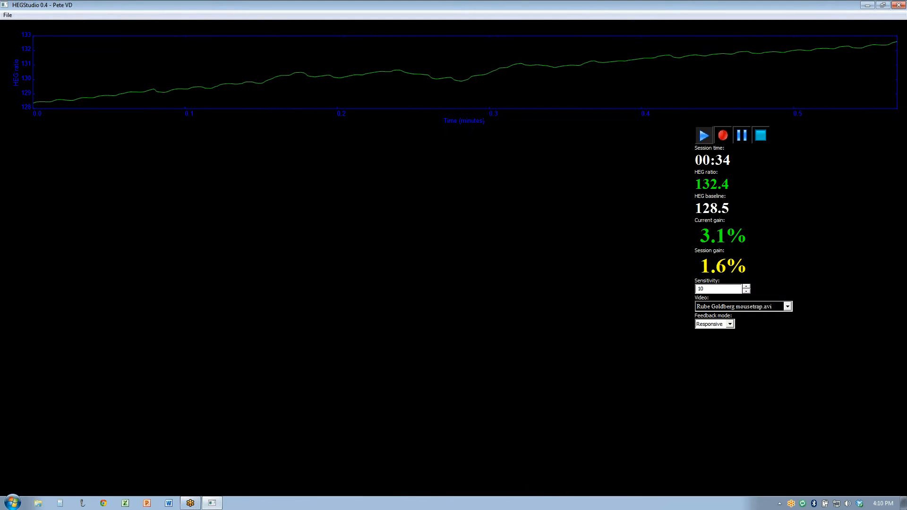
pyautogui.click(704, 135)
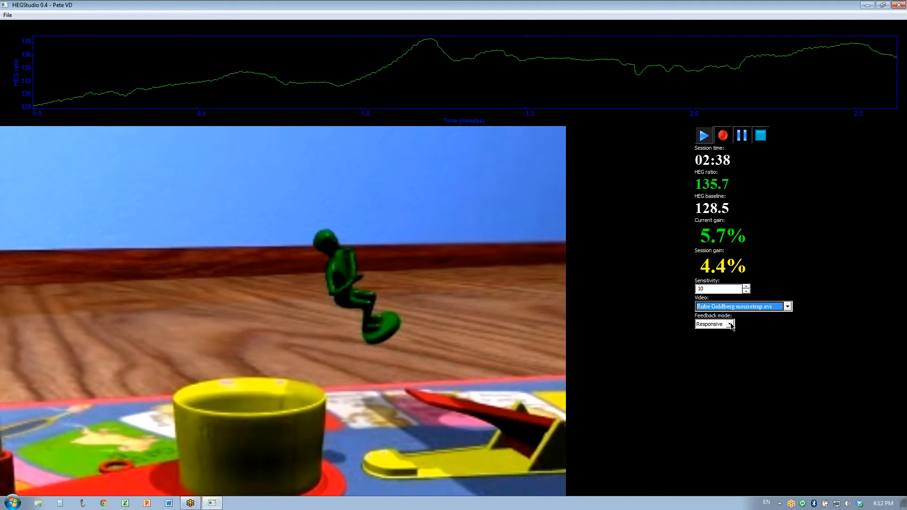
pyautogui.click(730, 324)
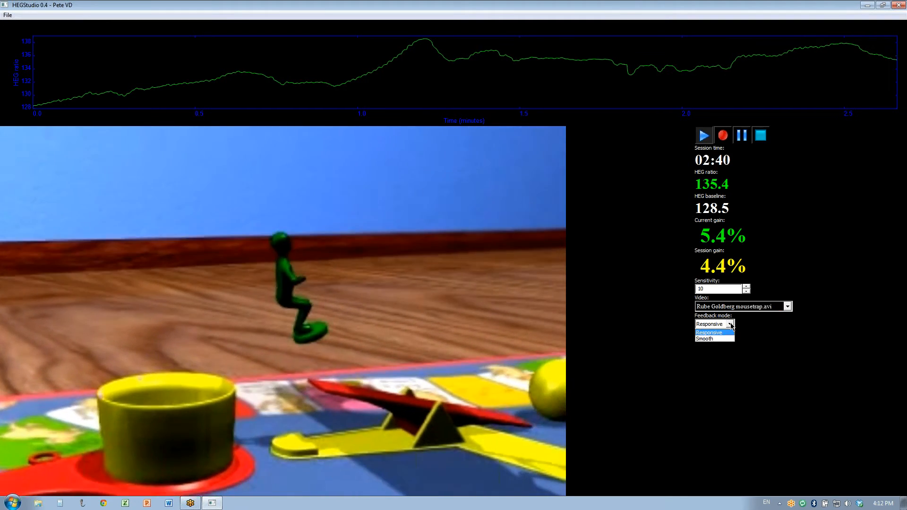
pyautogui.click(704, 339)
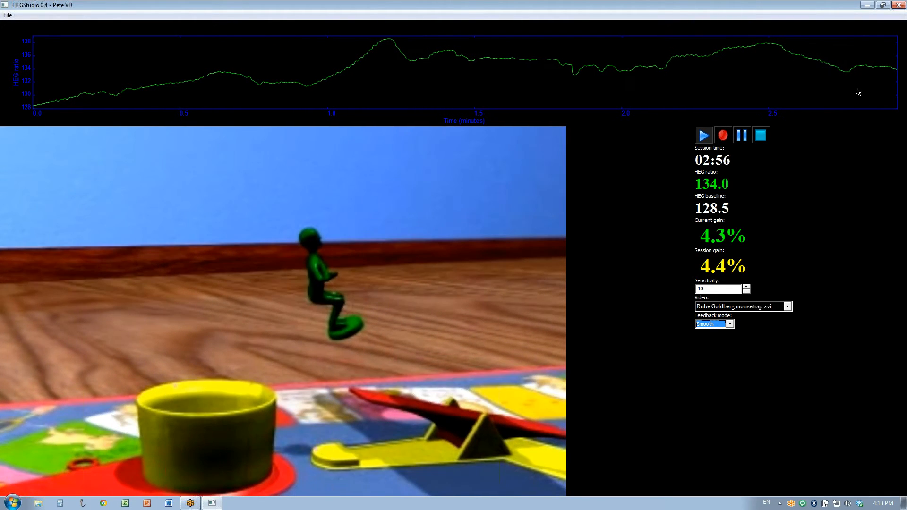
pyautogui.moveTo(776, 71)
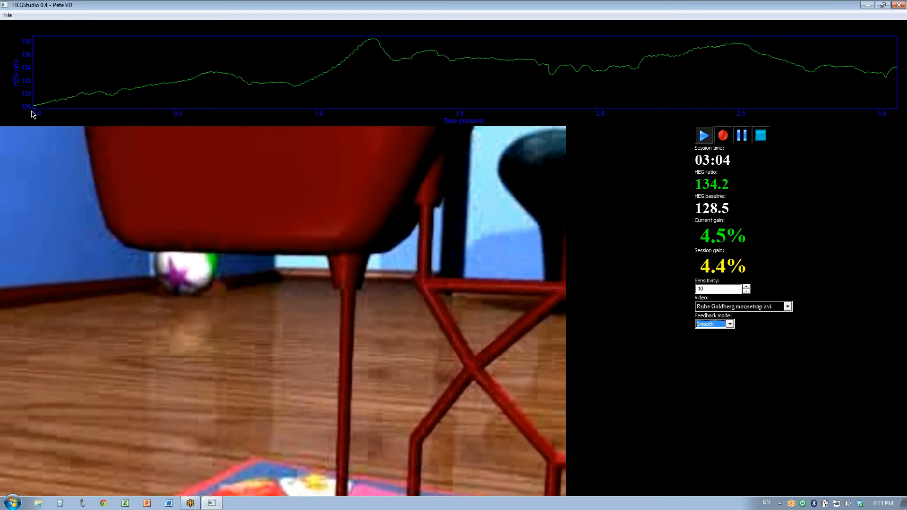
pyautogui.moveTo(52, 130)
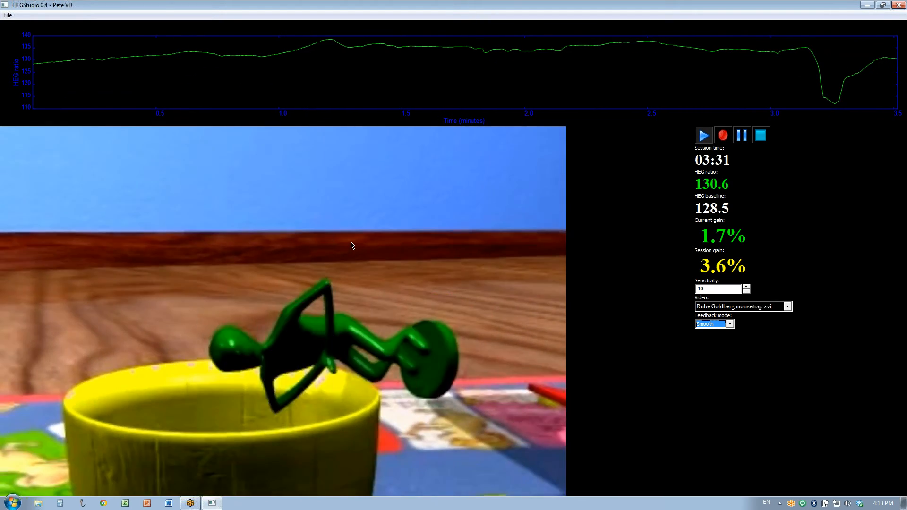
pyautogui.moveTo(315, 237)
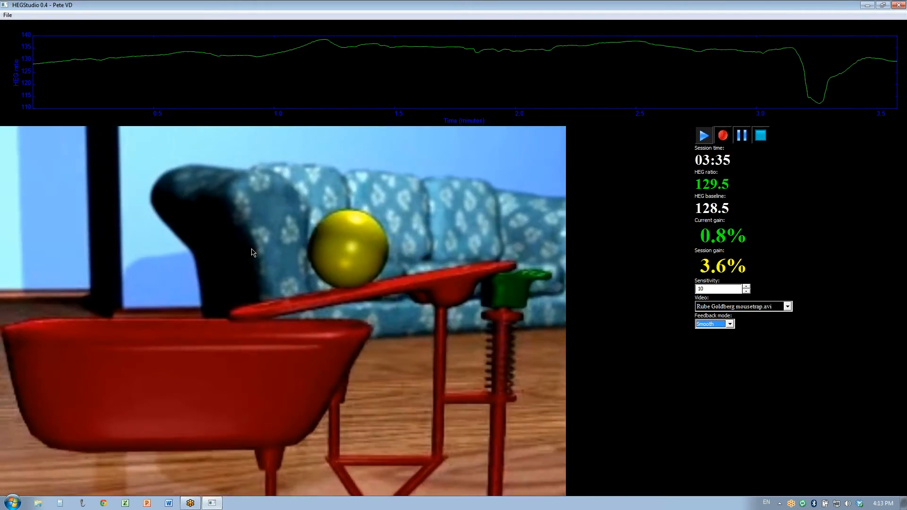
pyautogui.rightClick(251, 253)
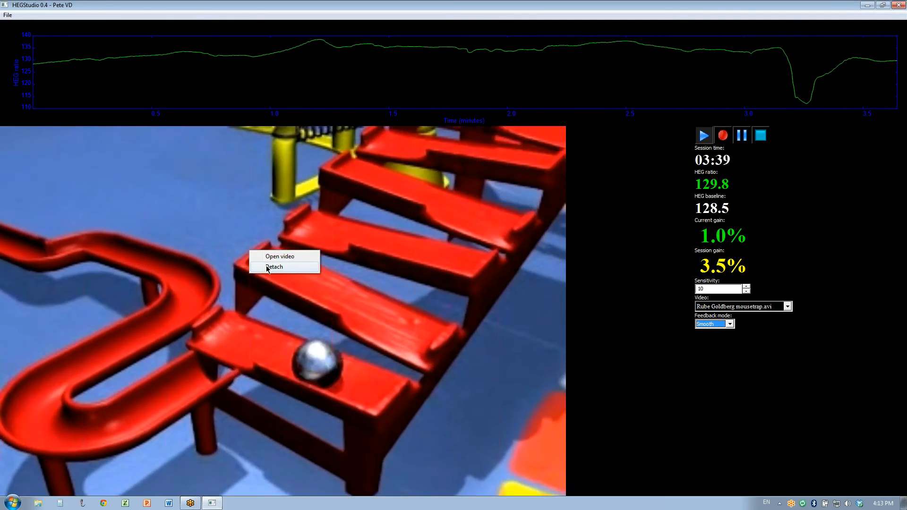
pyautogui.click(273, 267)
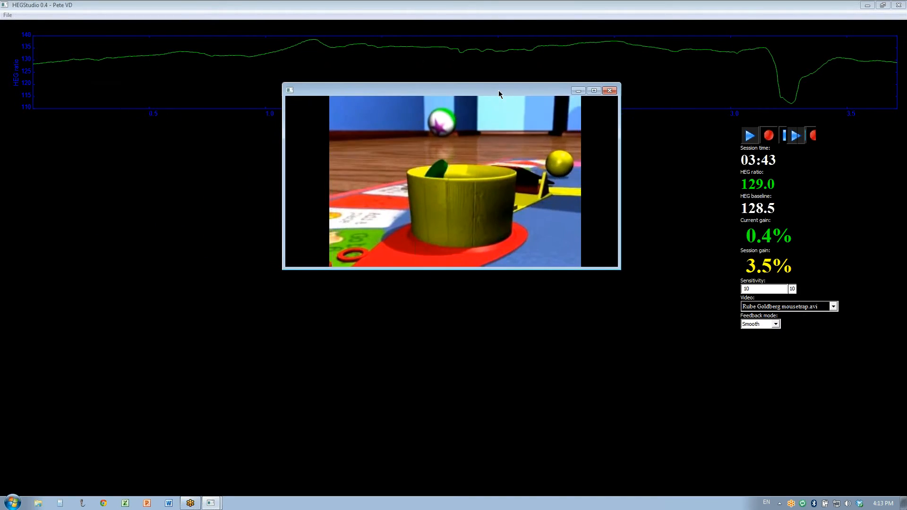
pyautogui.click(610, 90)
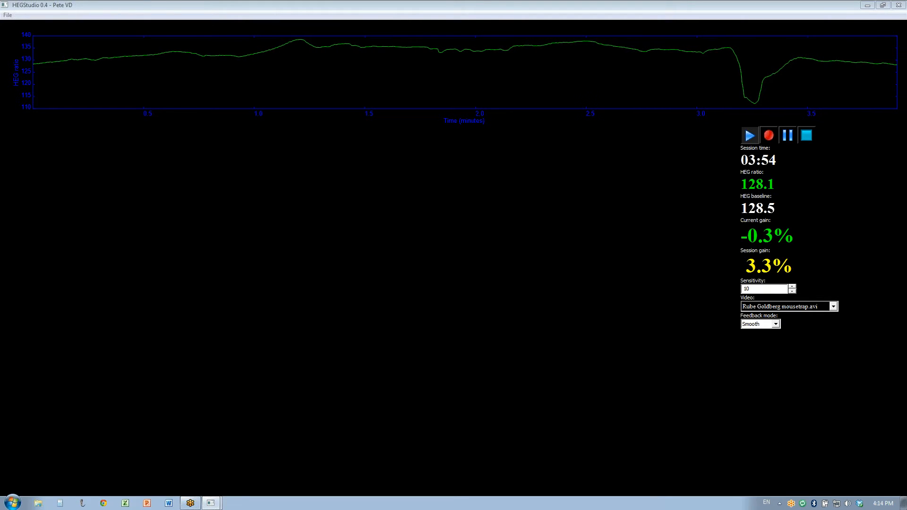
pyautogui.click(750, 135)
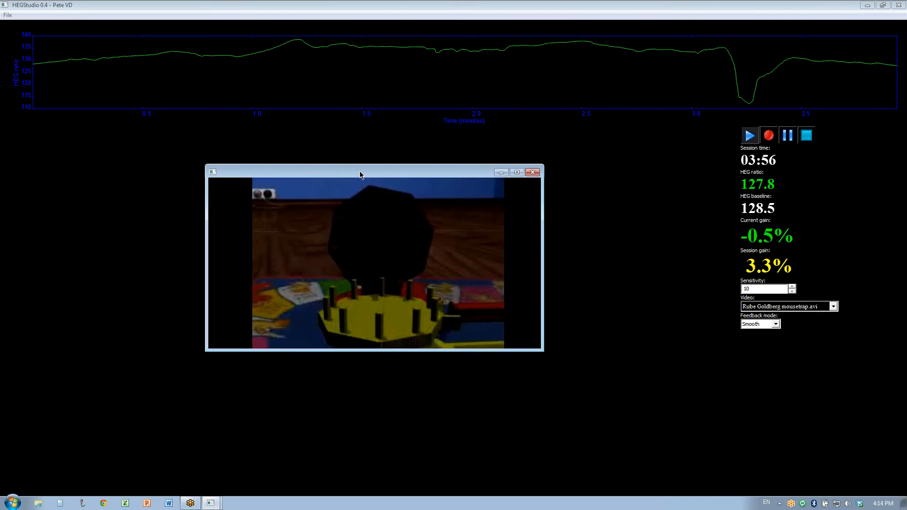
pyautogui.rightClick(370, 246)
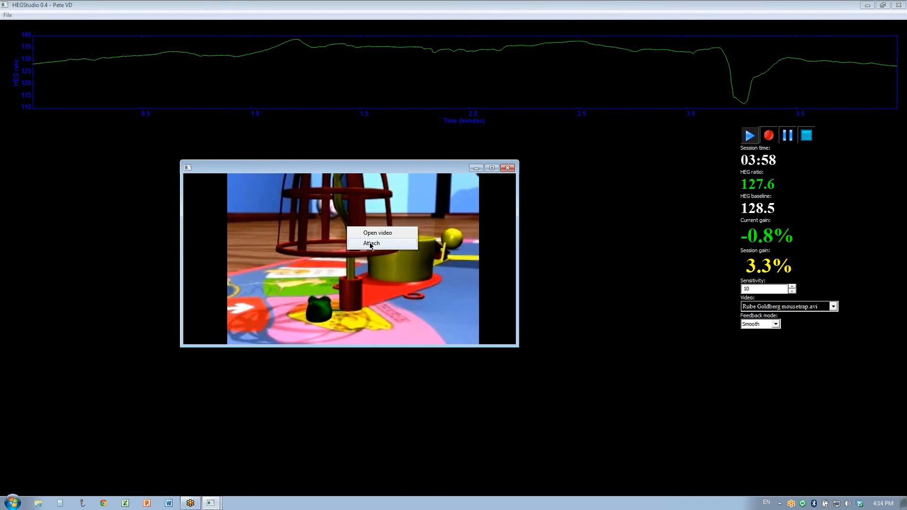
pyautogui.click(372, 243)
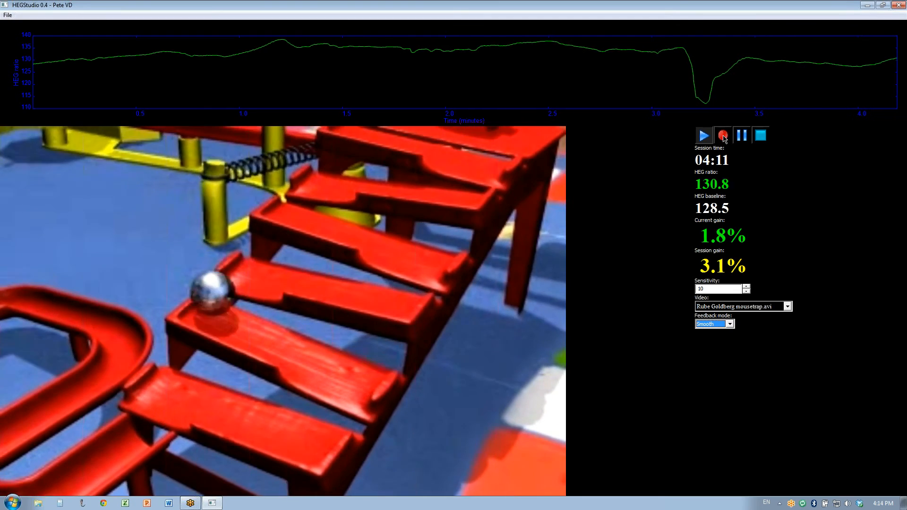
# Save the session in the user's sessions folder with 'R' appended to the file name.
pyautogui.click(723, 135)
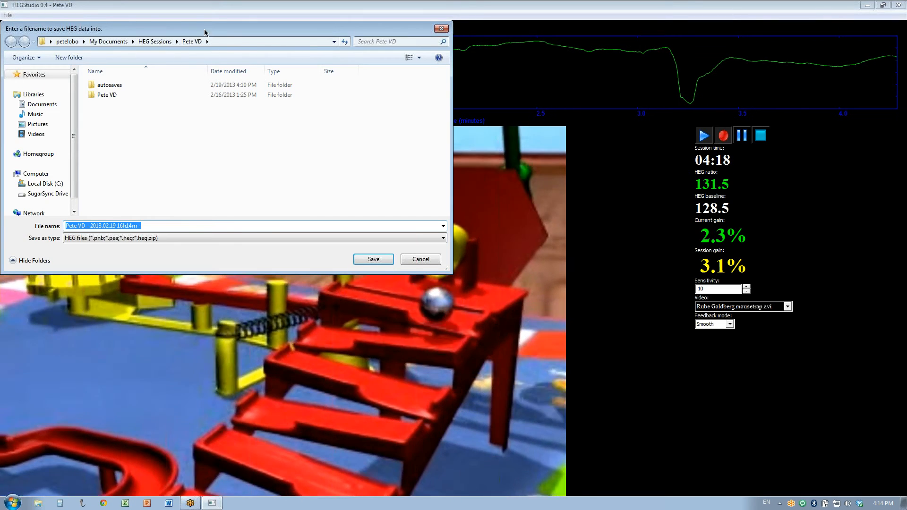
pyautogui.click(107, 94)
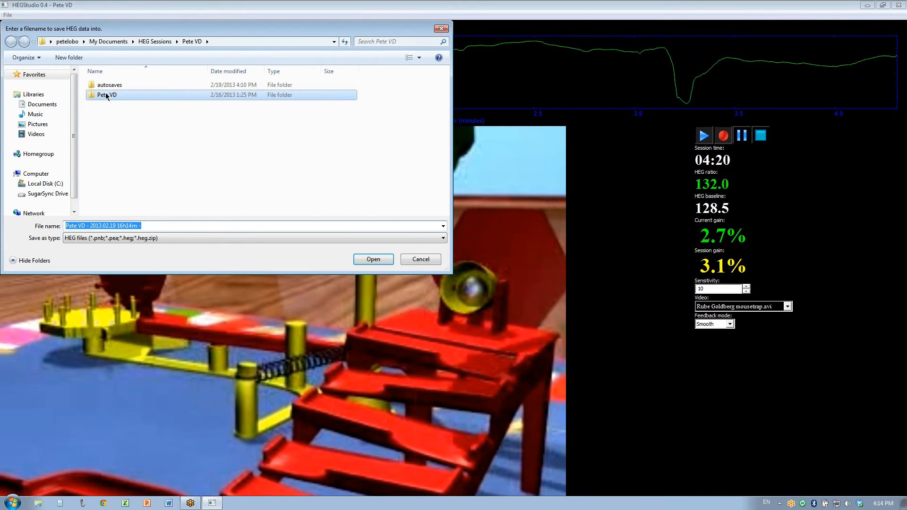
pyautogui.doubleClick(104, 95)
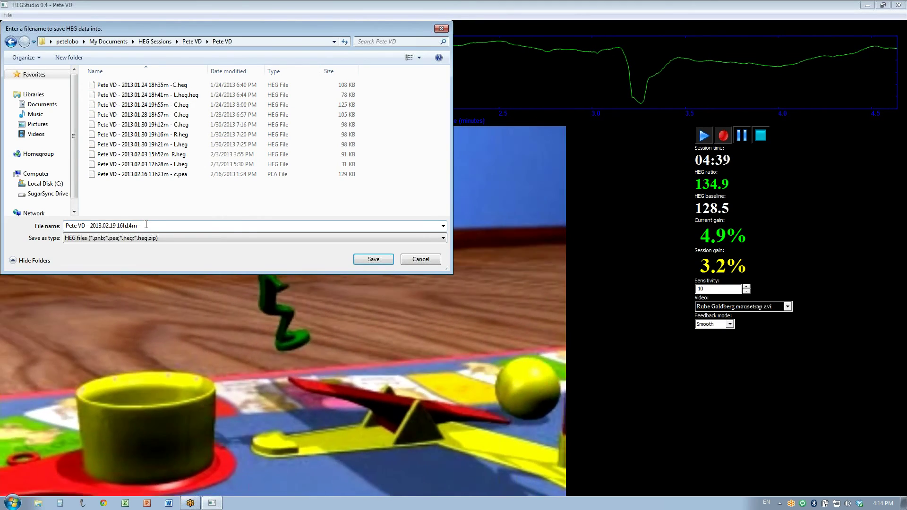
pyautogui.write('R.')
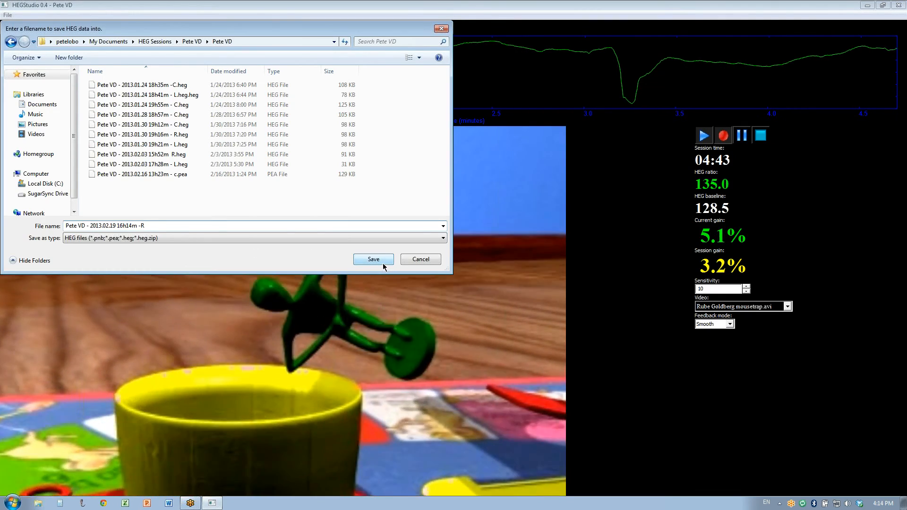
pyautogui.click(374, 259)
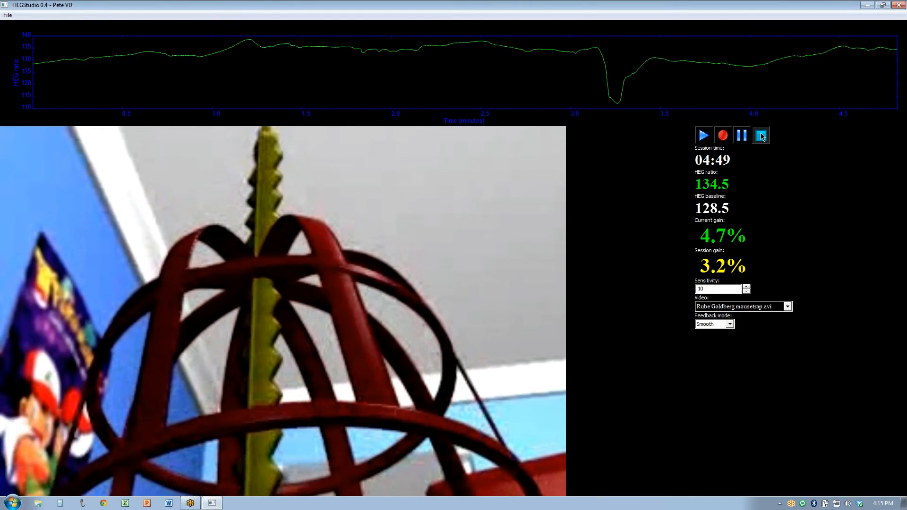
pyautogui.moveTo(557, 87)
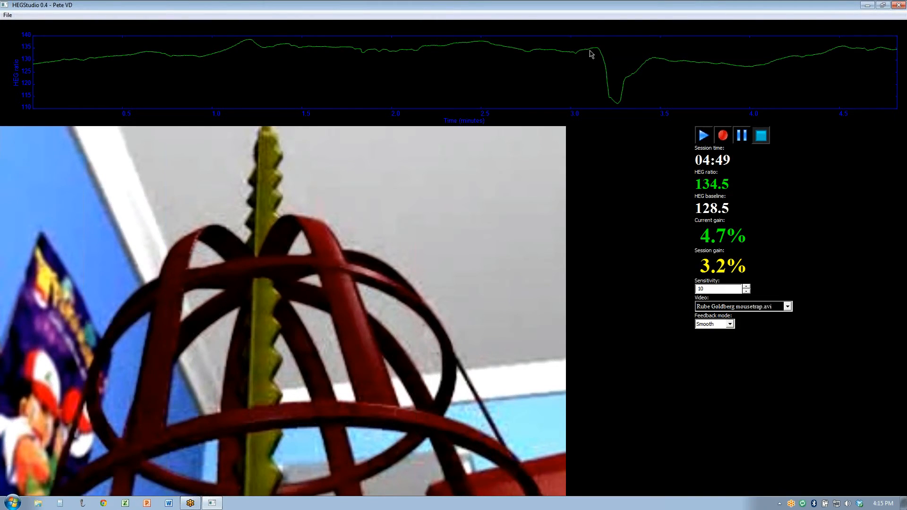
pyautogui.moveTo(83, 51)
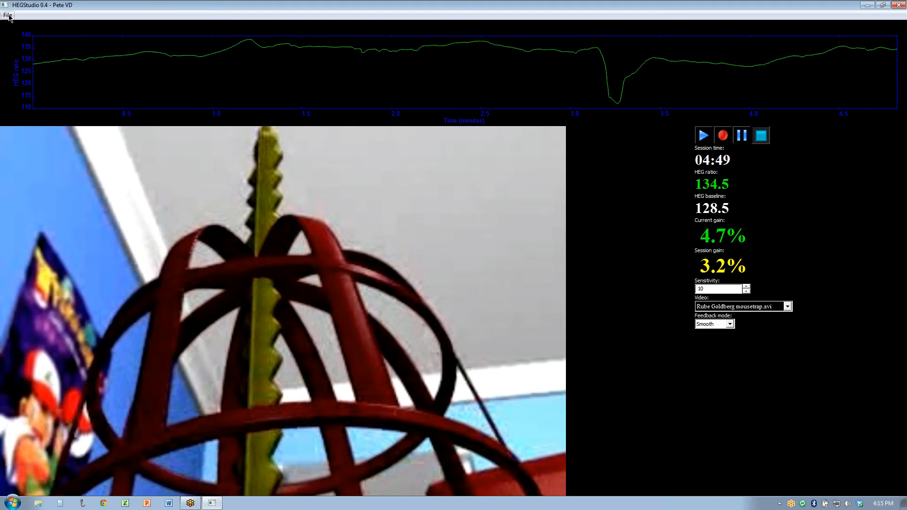
# Open the File menu.
pyautogui.click(10, 19)
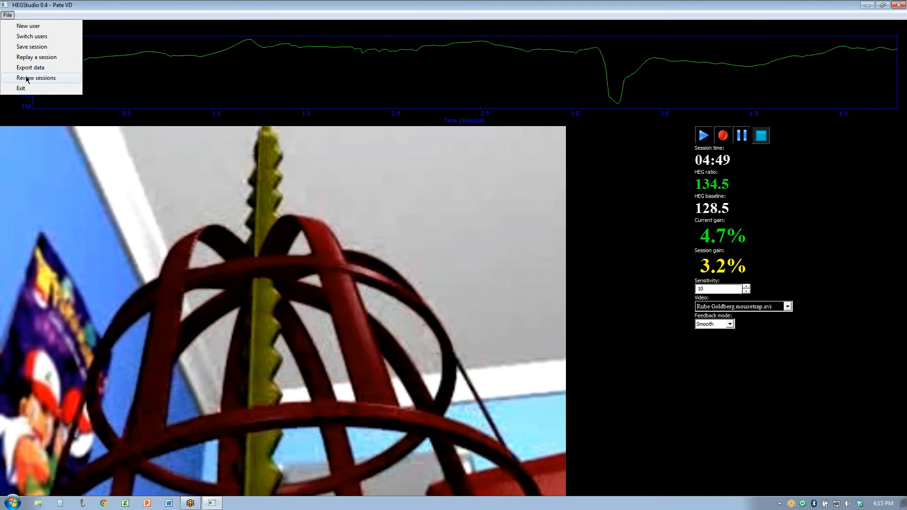
# Start Review sessions, open the autosaves folder and select the 4:10 PM .pea autosave.
pyautogui.click(34, 78)
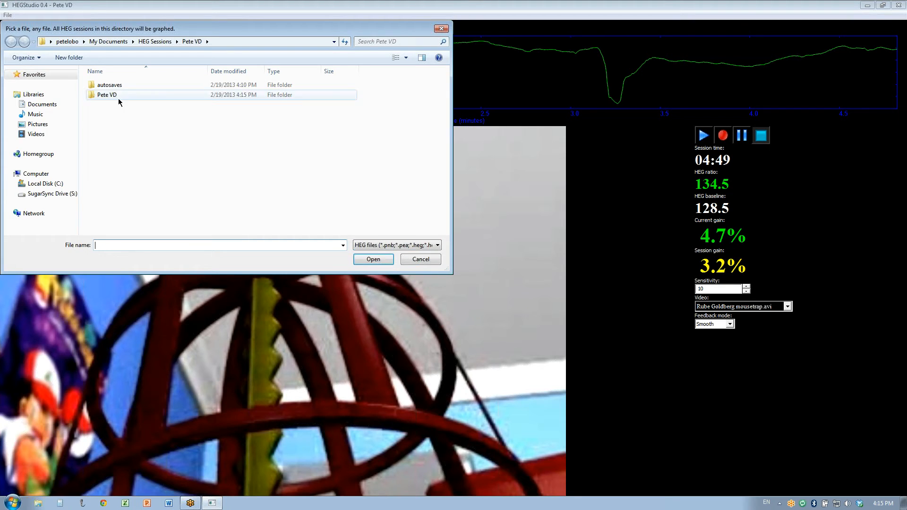
pyautogui.doubleClick(110, 84)
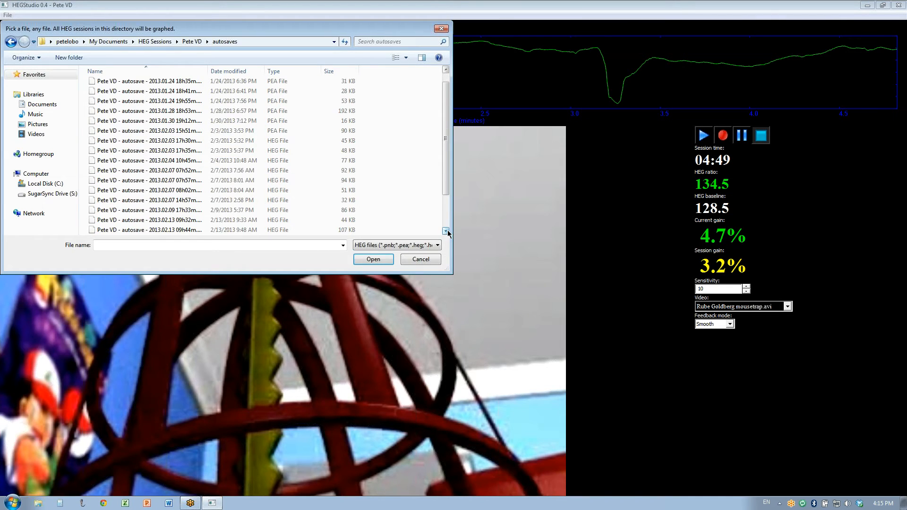
pyautogui.scroll(-3)
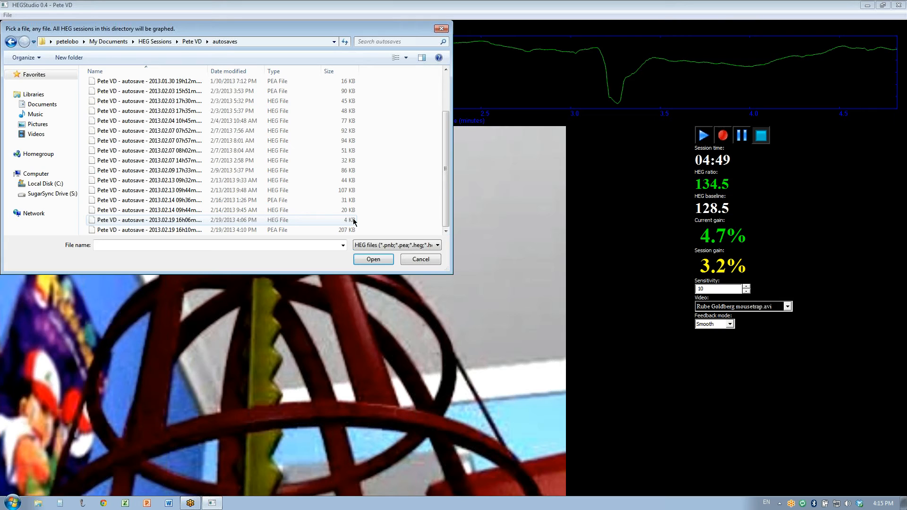
pyautogui.click(141, 220)
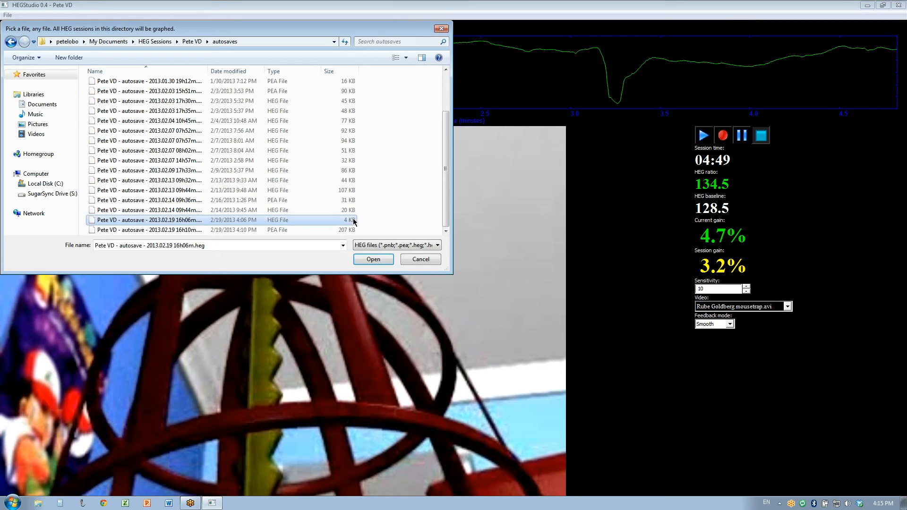
pyautogui.rightClick(142, 220)
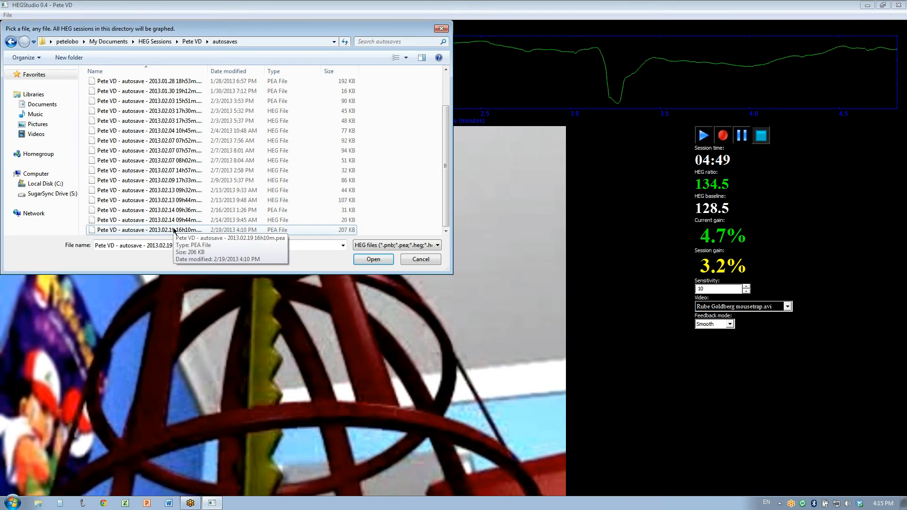
pyautogui.click(142, 230)
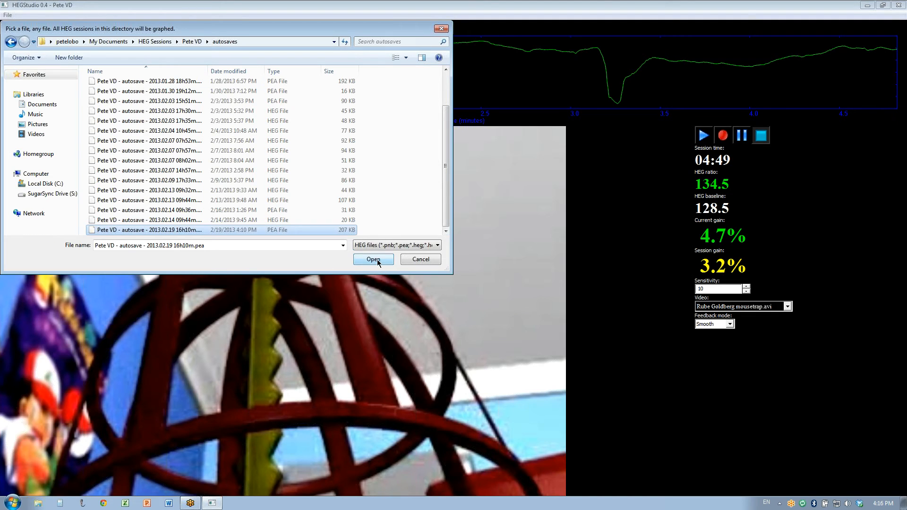
# Graph the autosaved sessions in Session History, then close that window.
pyautogui.click(373, 259)
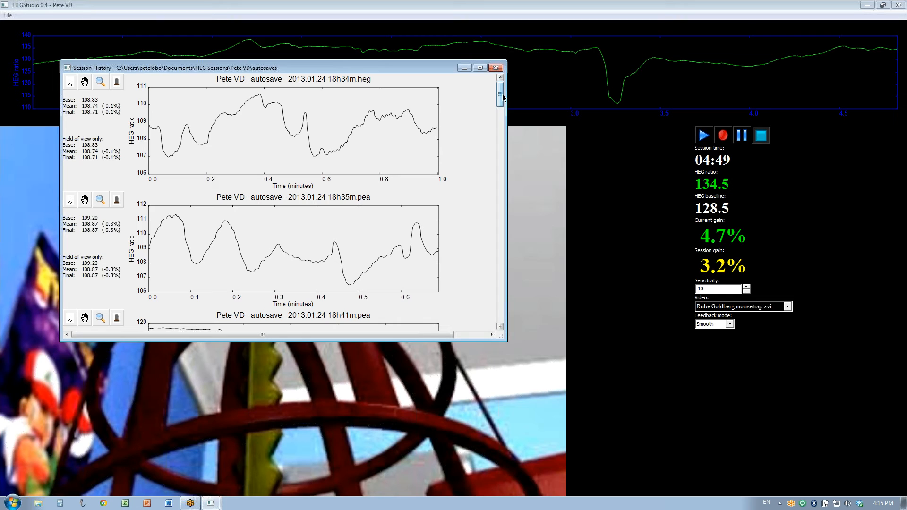
pyautogui.moveTo(499, 95)
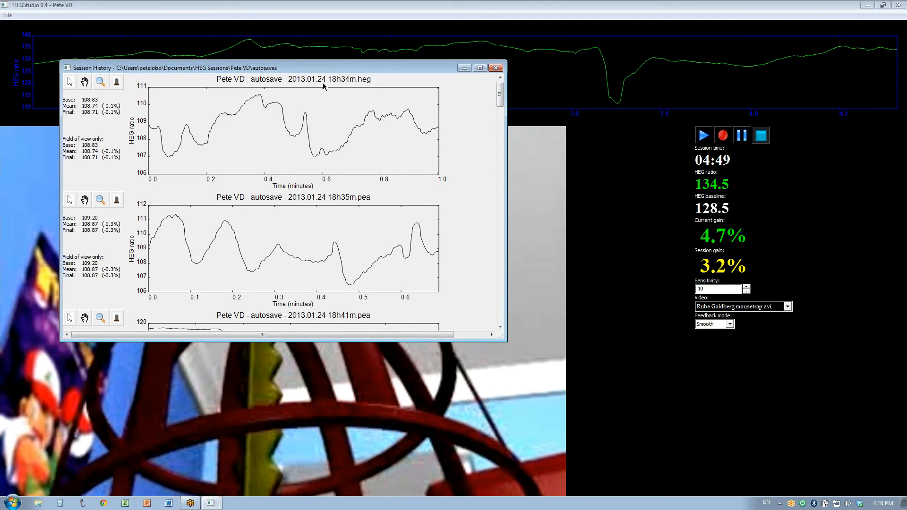
pyautogui.moveTo(484, 319)
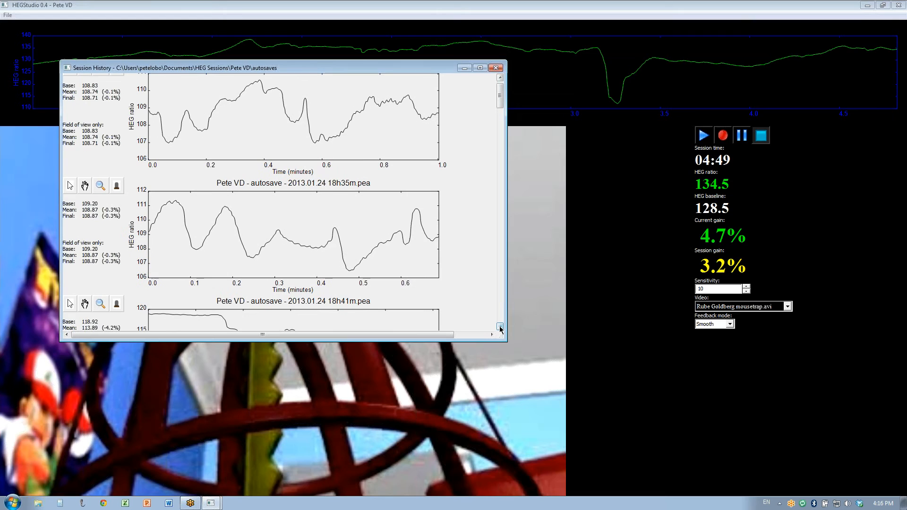
pyautogui.click(495, 68)
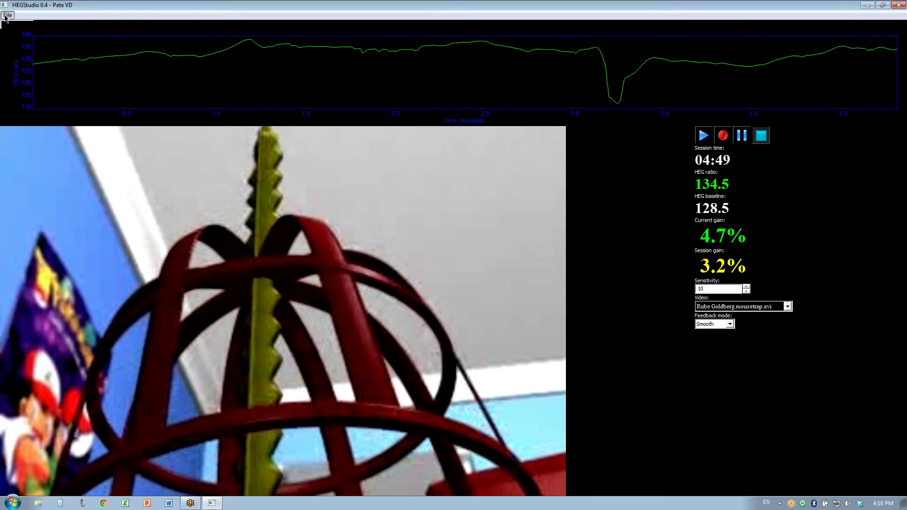
# Review sessions by picking a .heg file in the user's sessions folder to graph them all.
pyautogui.click(10, 14)
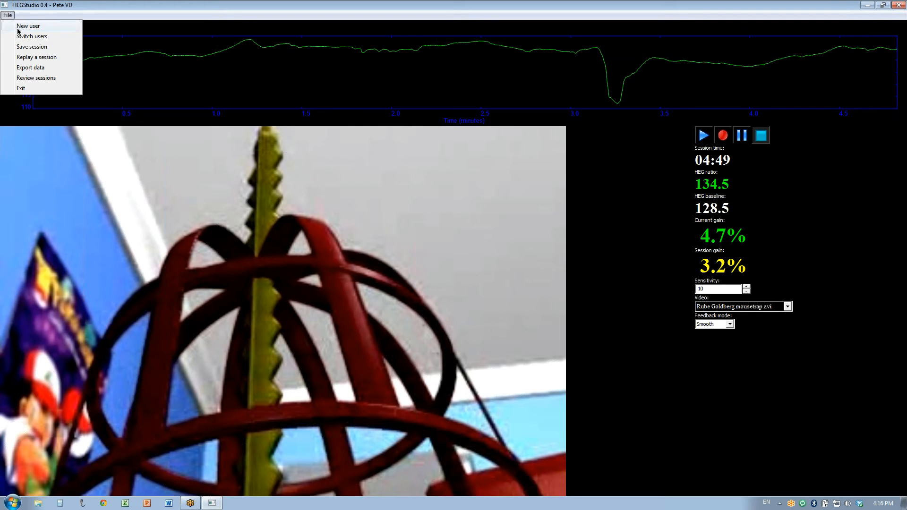
pyautogui.moveTo(33, 68)
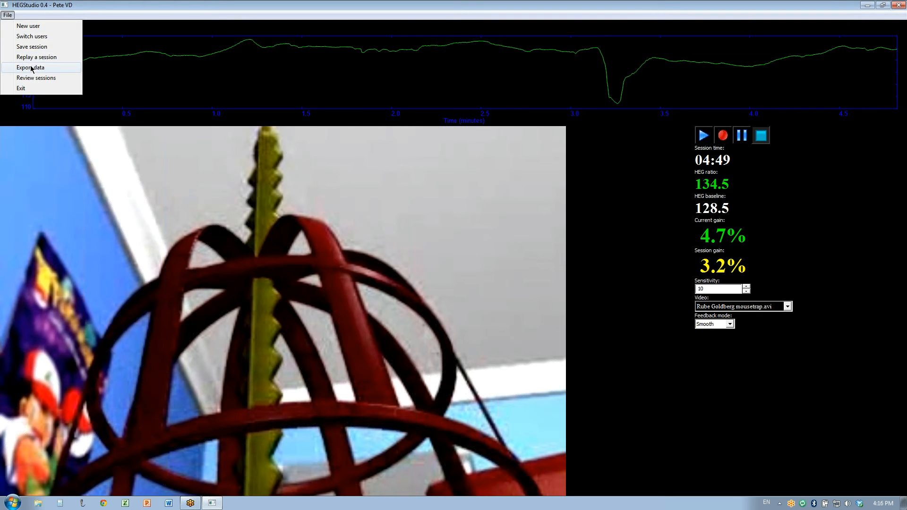
pyautogui.click(32, 67)
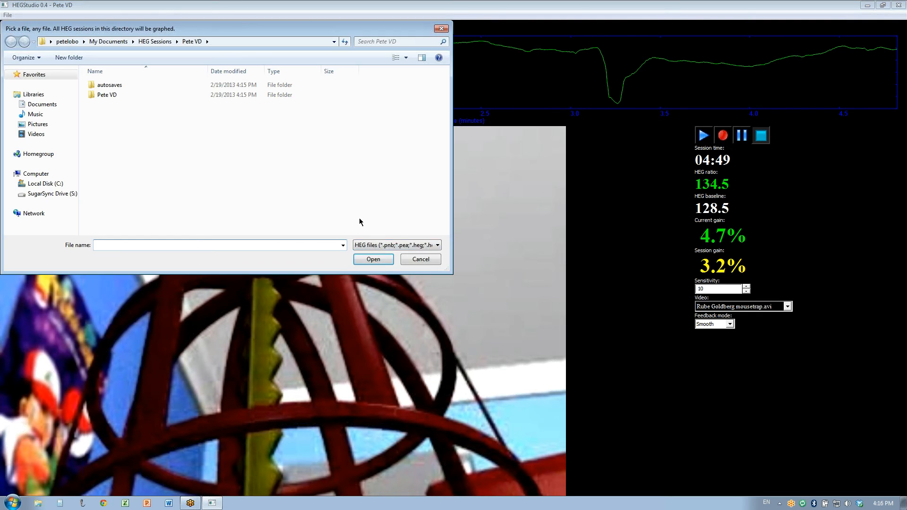
pyautogui.doubleClick(107, 95)
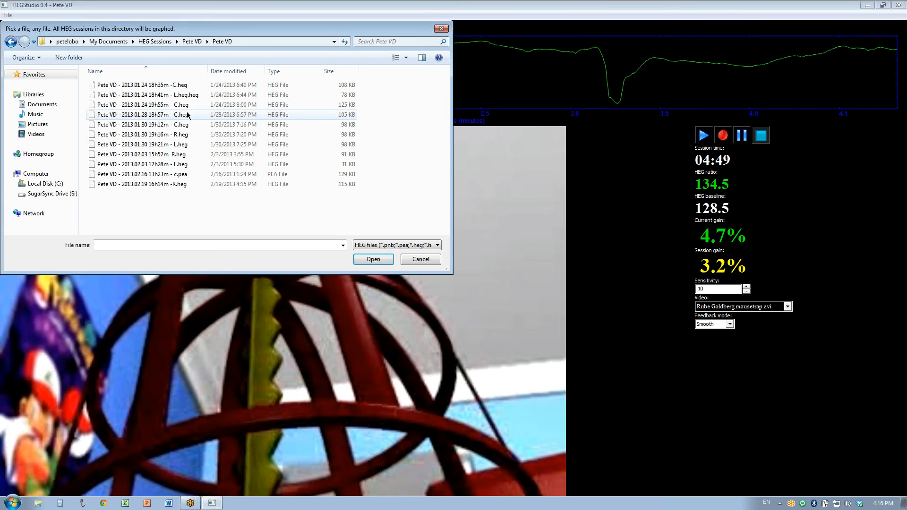
pyautogui.click(137, 115)
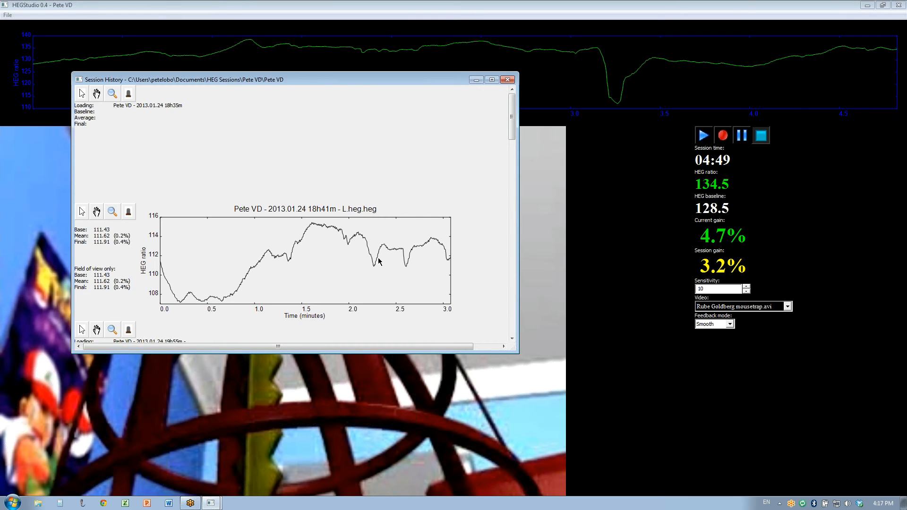
pyautogui.scroll(-3)
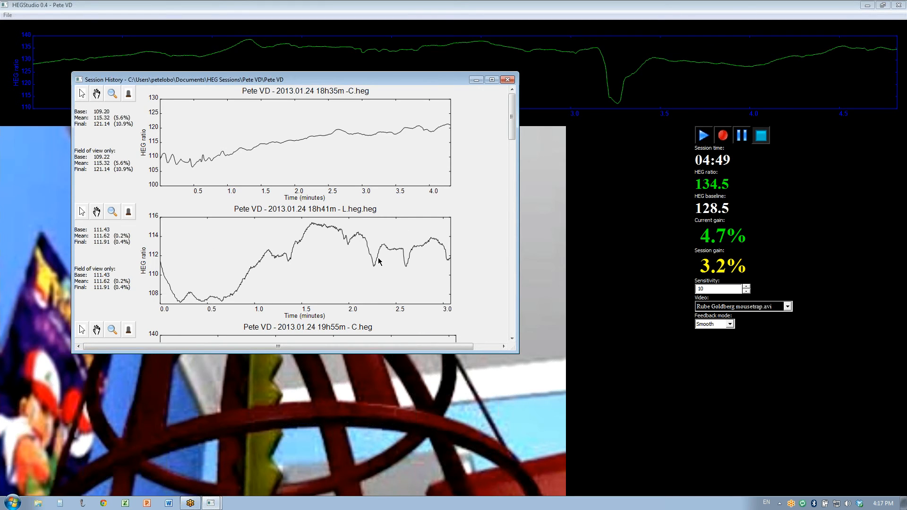
pyautogui.moveTo(209, 90)
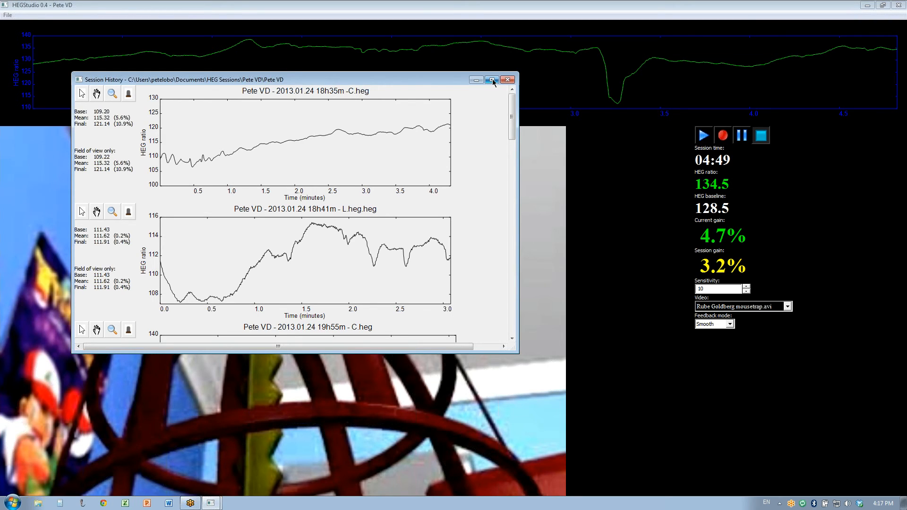
# Maximize Session History and pan the first session graph so its time axis starts at 0.0.
pyautogui.click(491, 79)
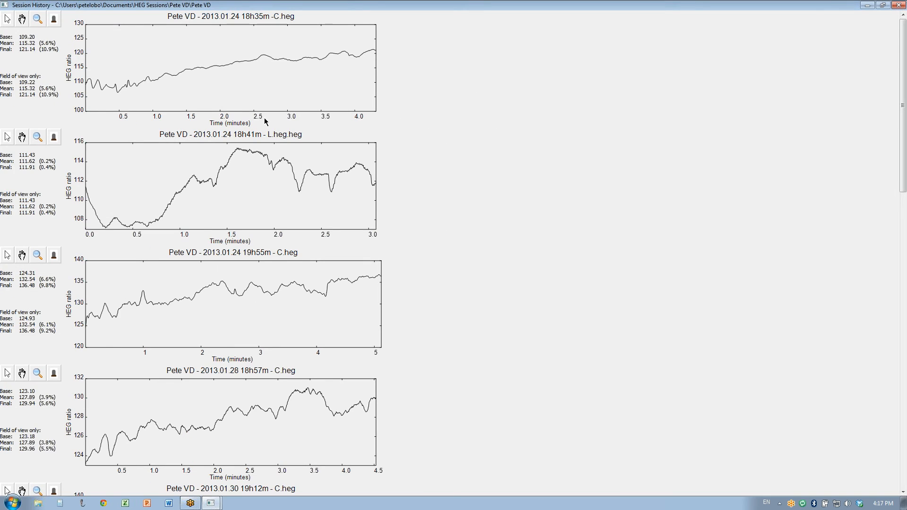
pyautogui.moveTo(223, 29)
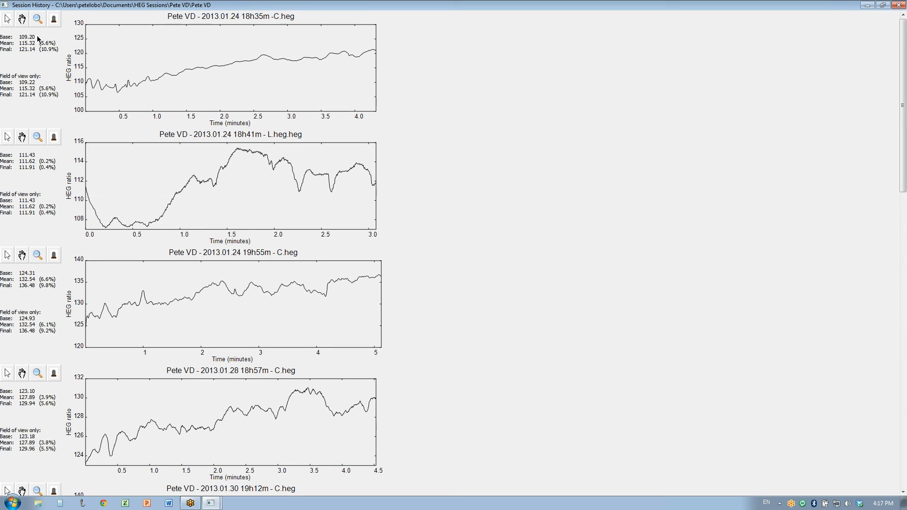
pyautogui.moveTo(23, 49)
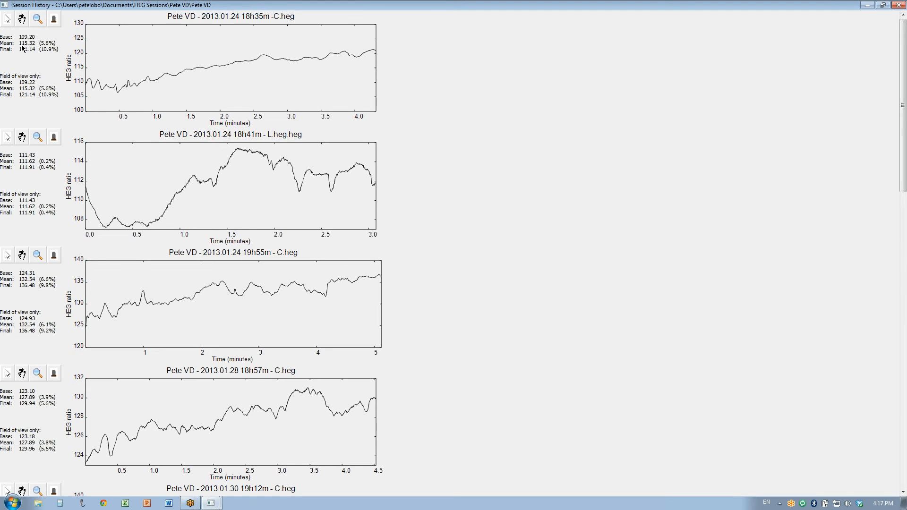
pyautogui.moveTo(34, 49)
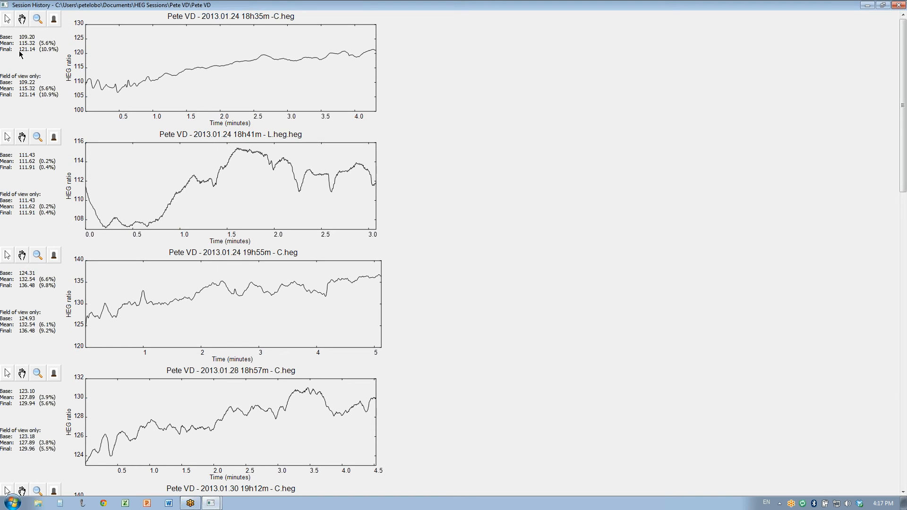
pyautogui.moveTo(37, 55)
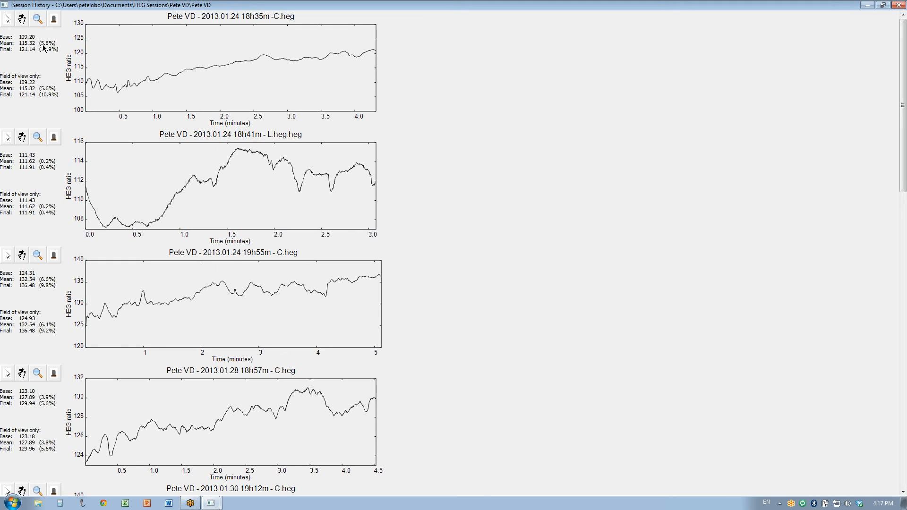
pyautogui.moveTo(60, 54)
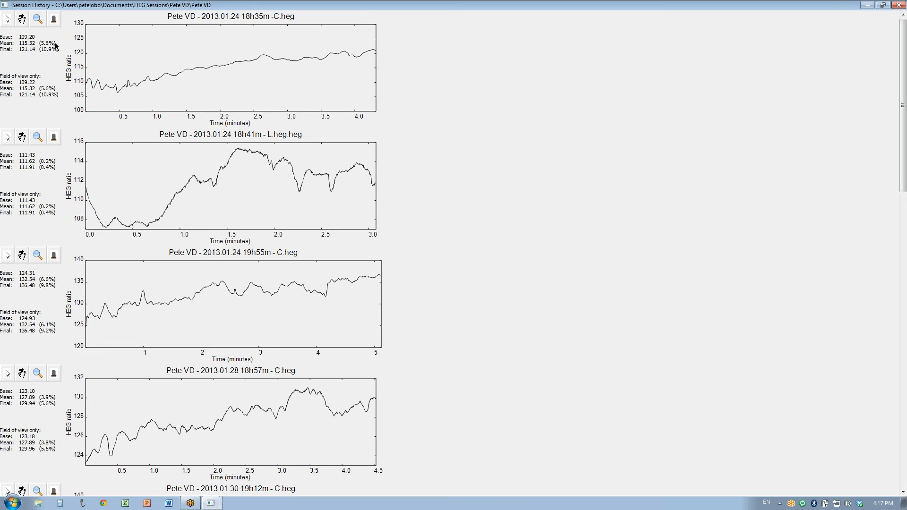
pyautogui.moveTo(57, 56)
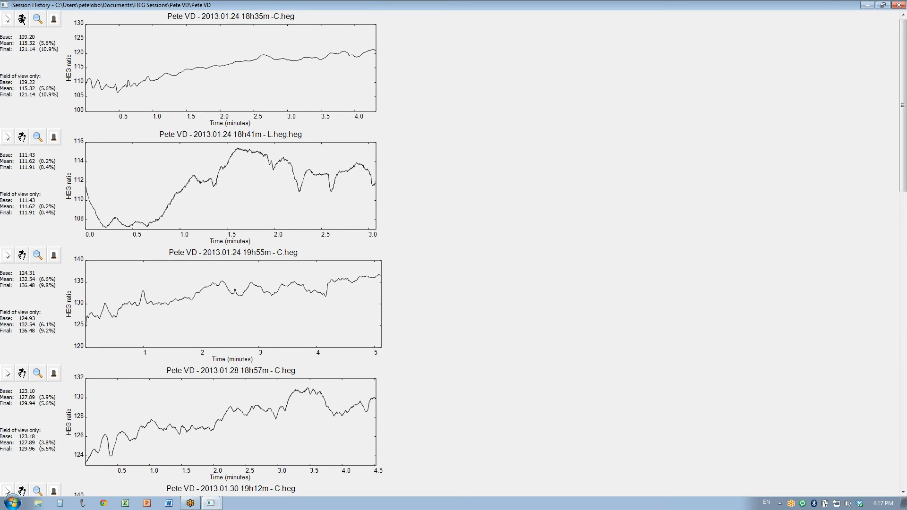
pyautogui.moveTo(232, 72); pyautogui.dragTo(133, 72)
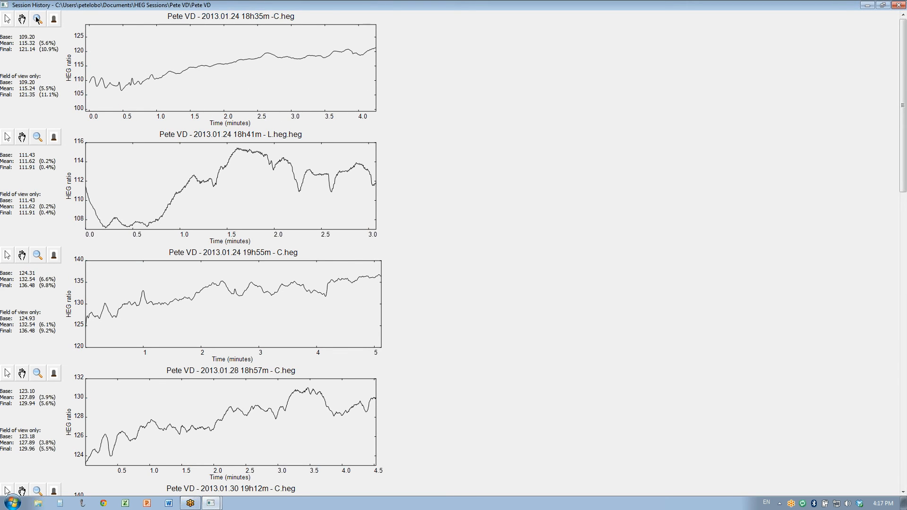
pyautogui.moveTo(35, 20)
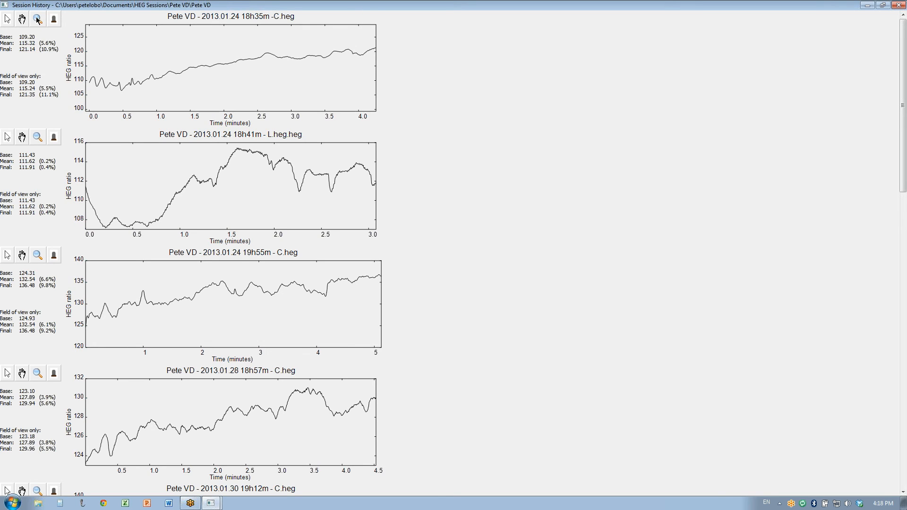
pyautogui.moveTo(328, 176)
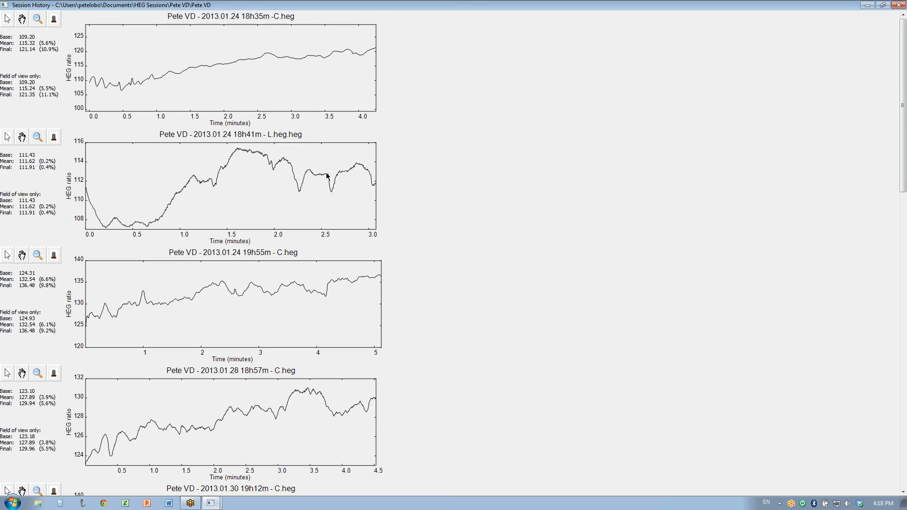
pyautogui.moveTo(285, 215)
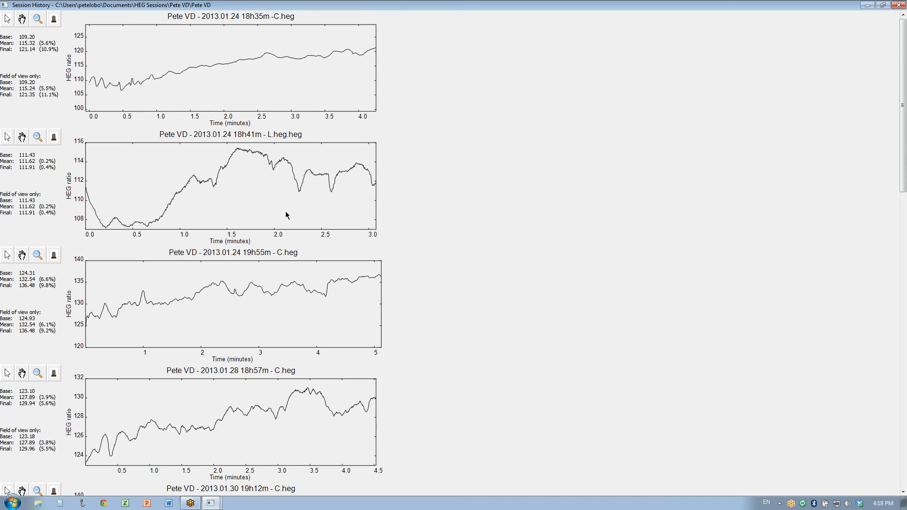
pyautogui.moveTo(55, 204)
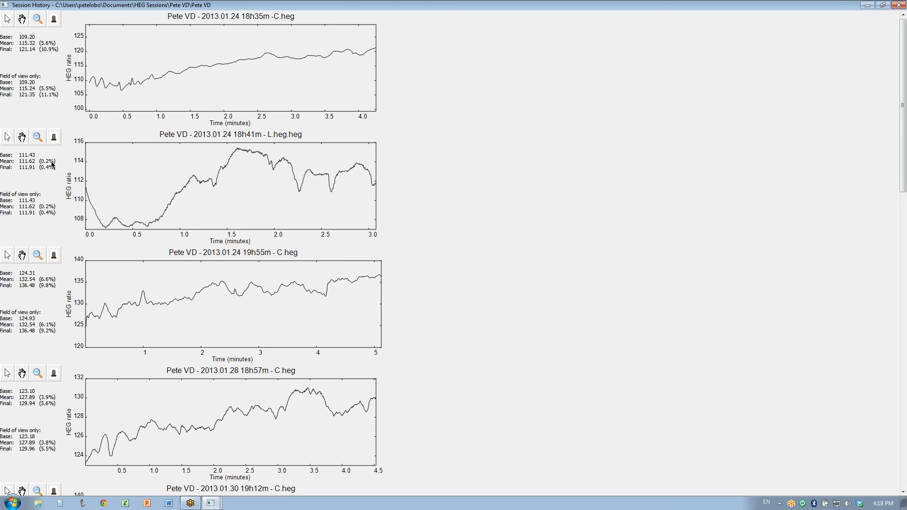
pyautogui.moveTo(55, 186)
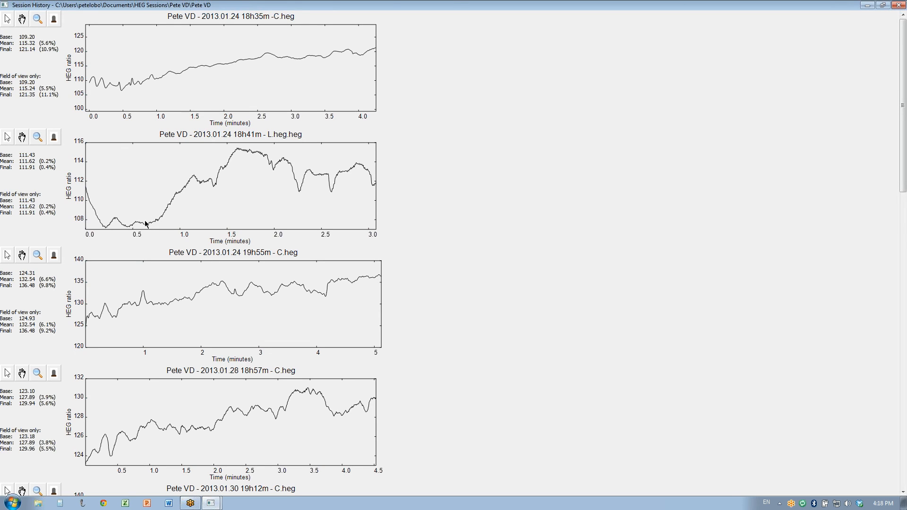
pyautogui.moveTo(200, 178)
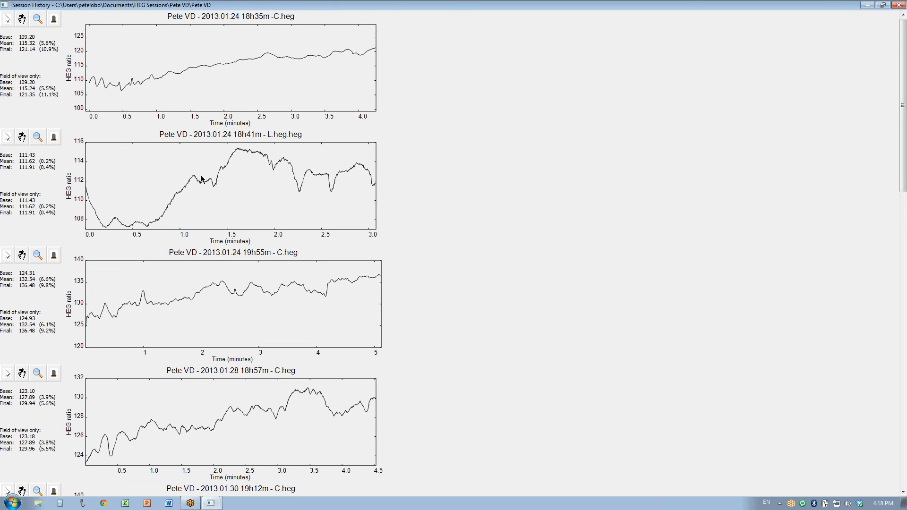
pyautogui.moveTo(244, 152)
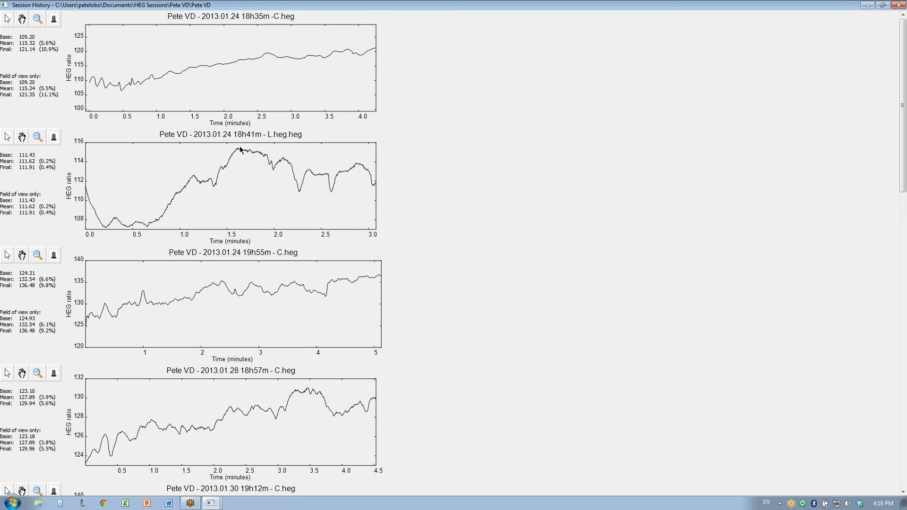
pyautogui.moveTo(41, 142)
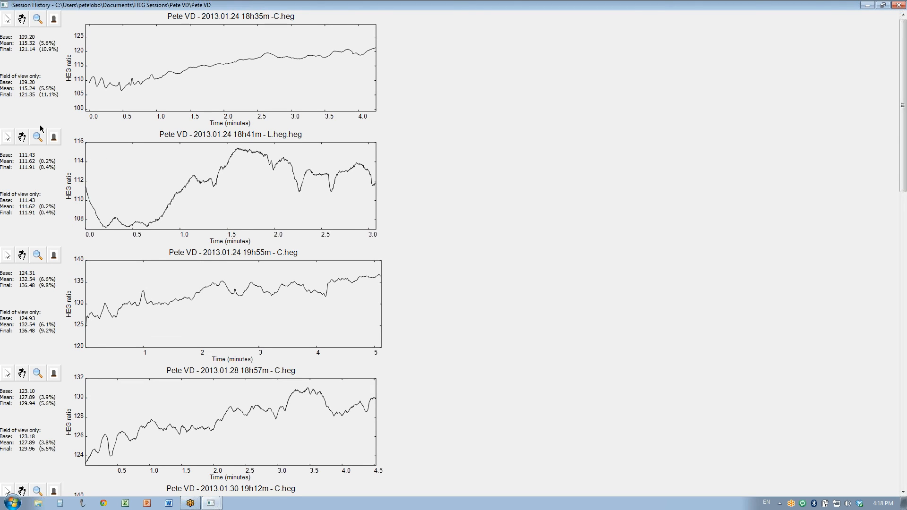
pyautogui.moveTo(115, 240)
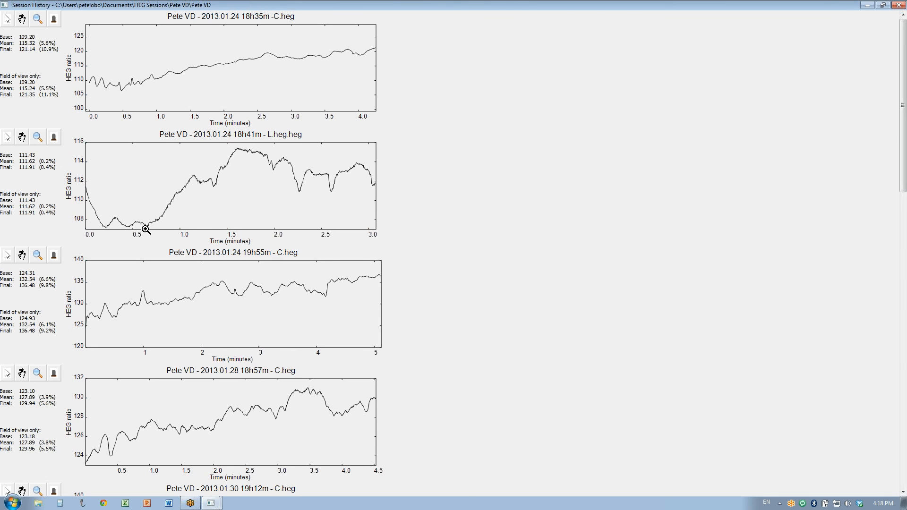
# Zoom the 2013.01.24 18h41m graph to its 0.55–1.6 minute rising stretch.
pyautogui.moveTo(141, 184); pyautogui.dragTo(193, 226)
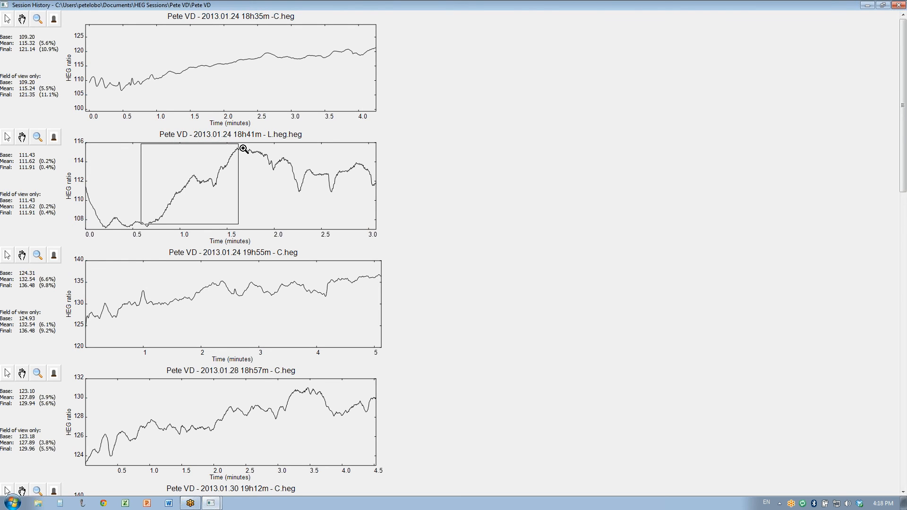
pyautogui.click(241, 150)
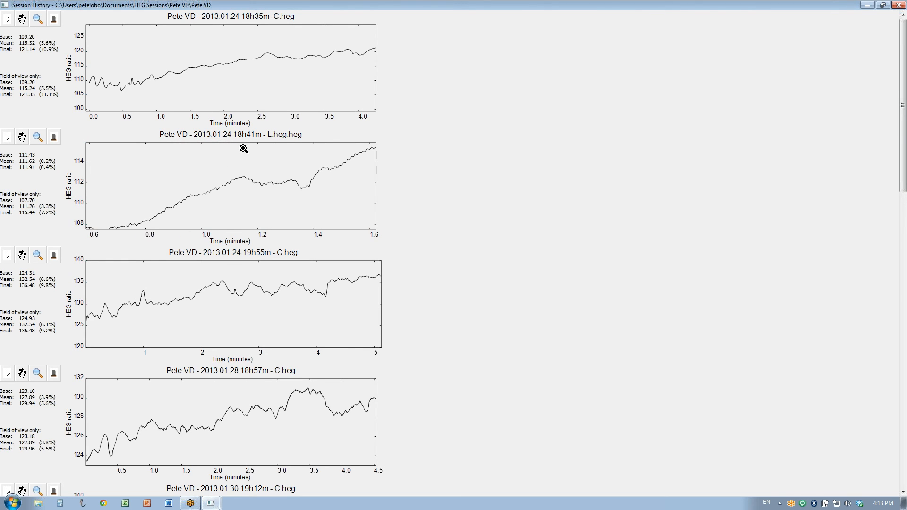
pyautogui.moveTo(295, 192)
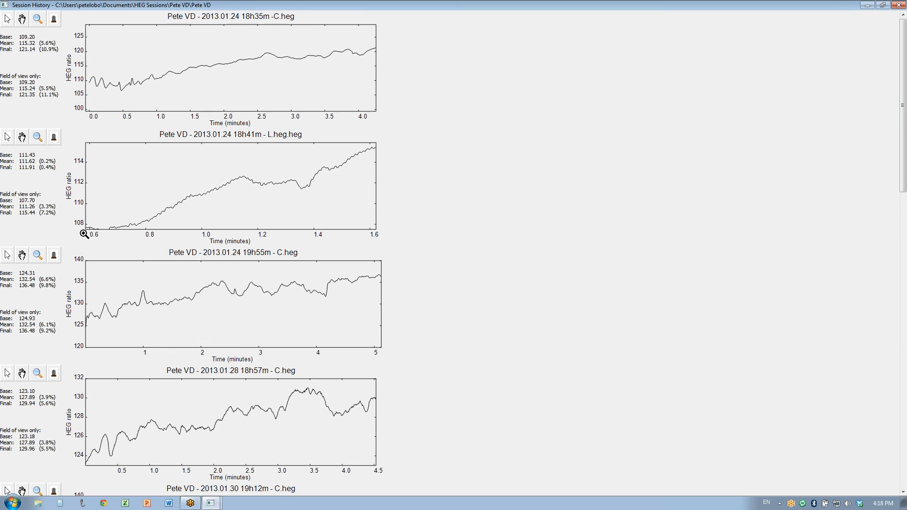
pyautogui.moveTo(382, 151)
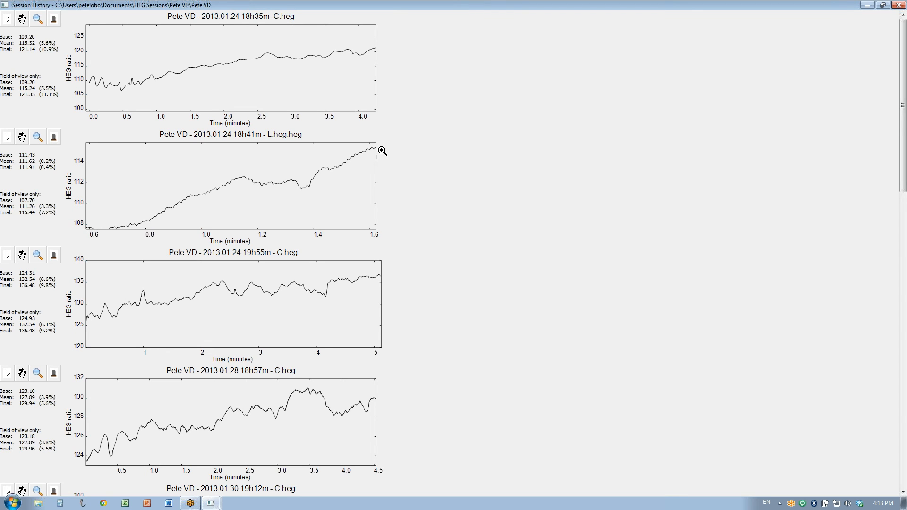
pyautogui.moveTo(235, 184)
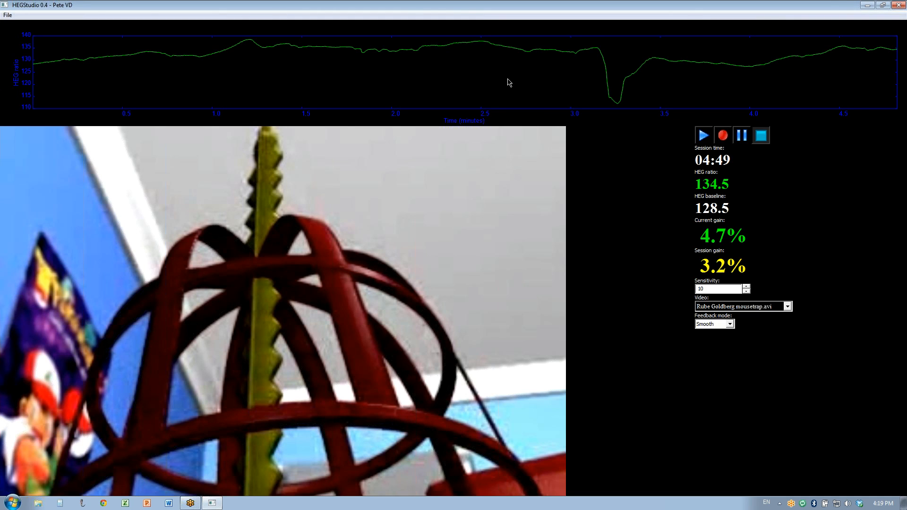
pyautogui.moveTo(779, 50)
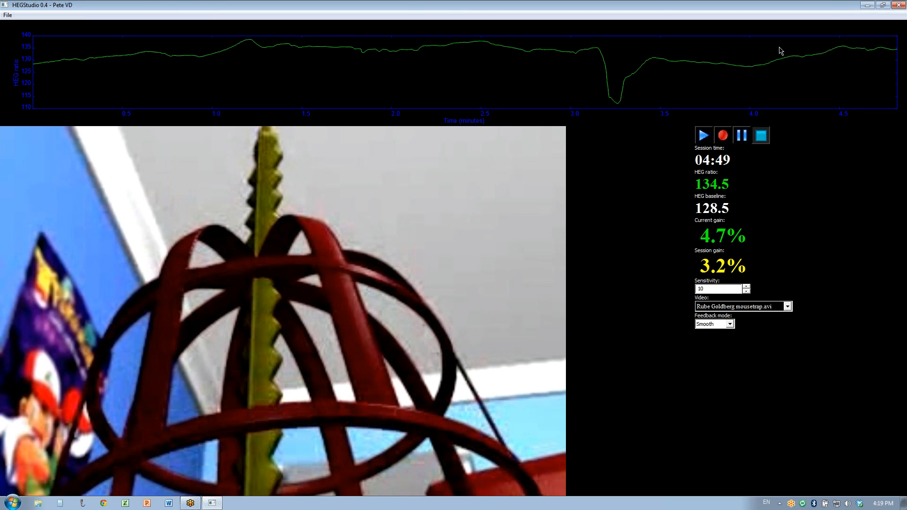